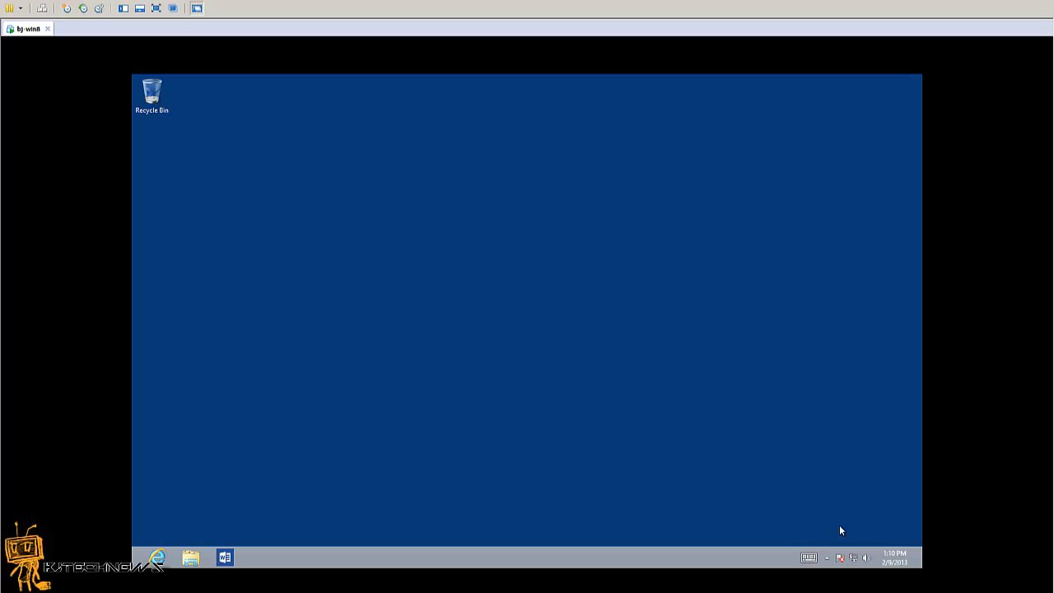
{"action": "mouse_move", "coordinate": [786, 504]}
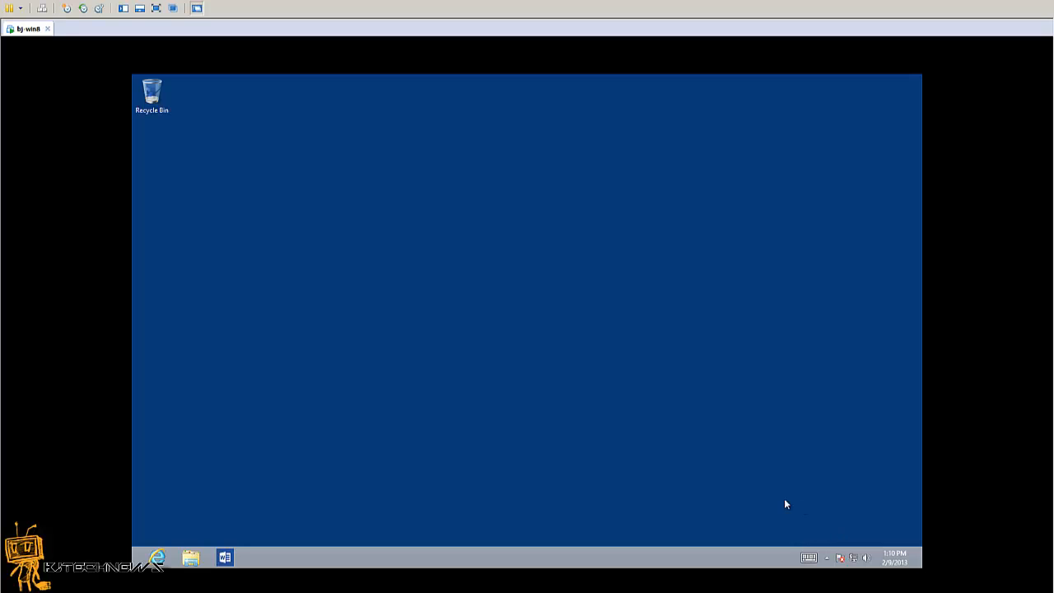
{"action": "mouse_move", "coordinate": [241, 563]}
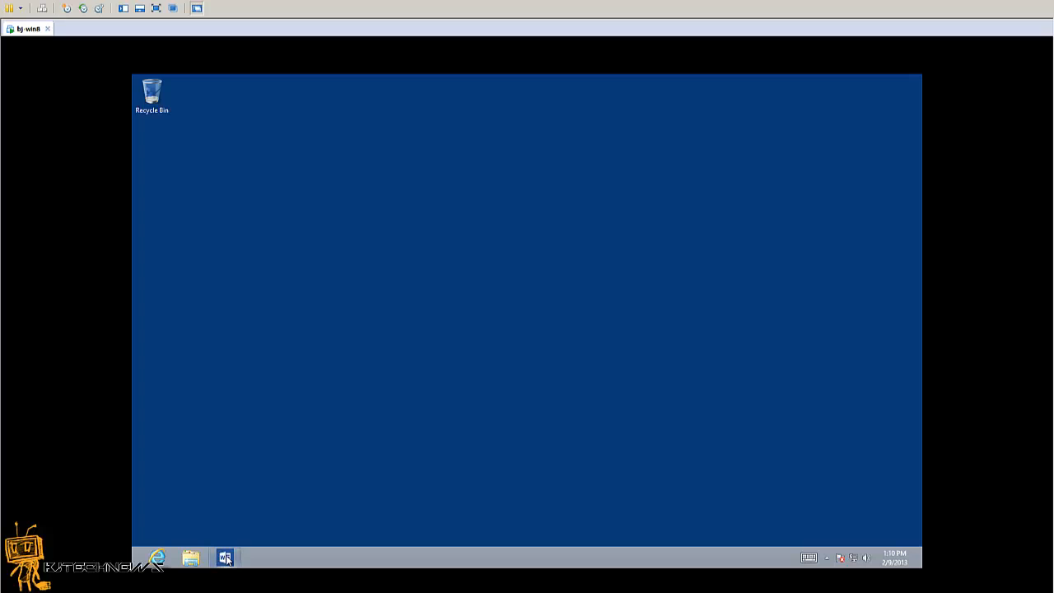
- Launch Word 2013 Preview from its taskbar icon on the Windows 8 desktop
{"action": "left_click", "coordinate": [224, 558]}
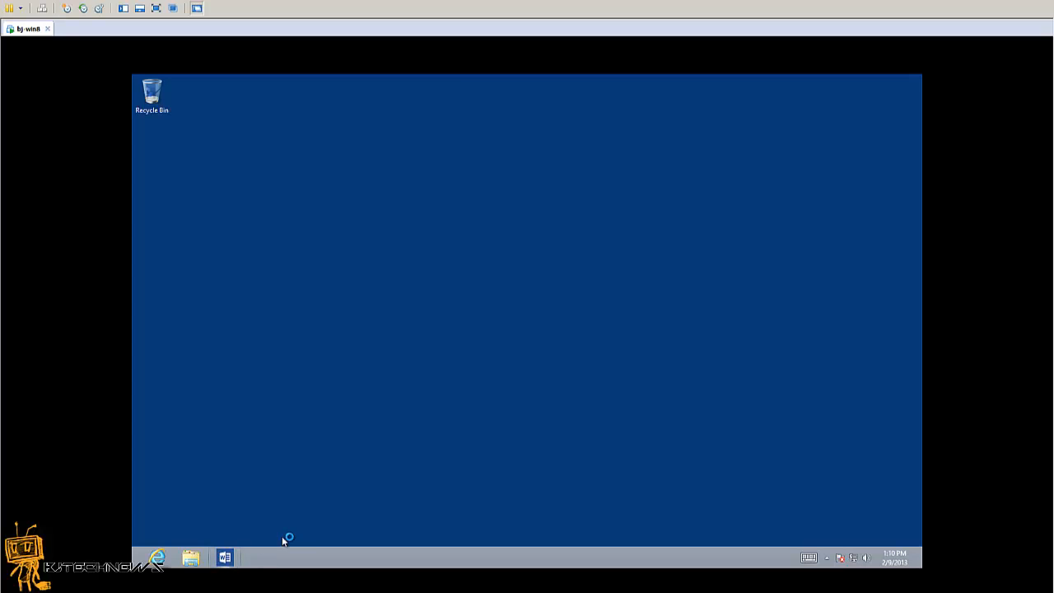
{"action": "mouse_move", "coordinate": [317, 502]}
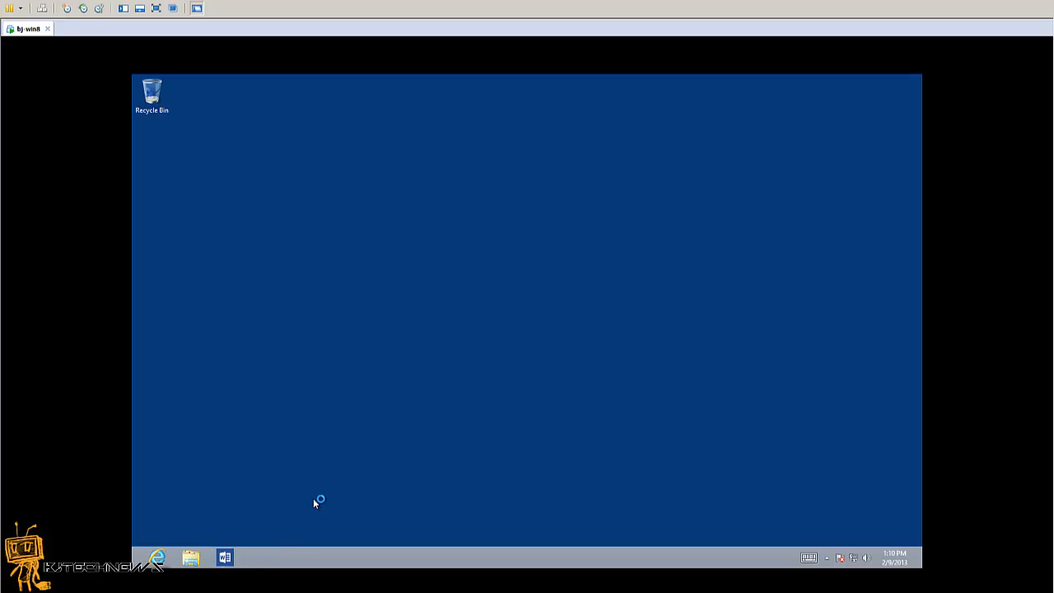
- Select the Word taskbar icon again while the Word 2013 splash screen is starting
{"action": "left_click", "coordinate": [224, 557]}
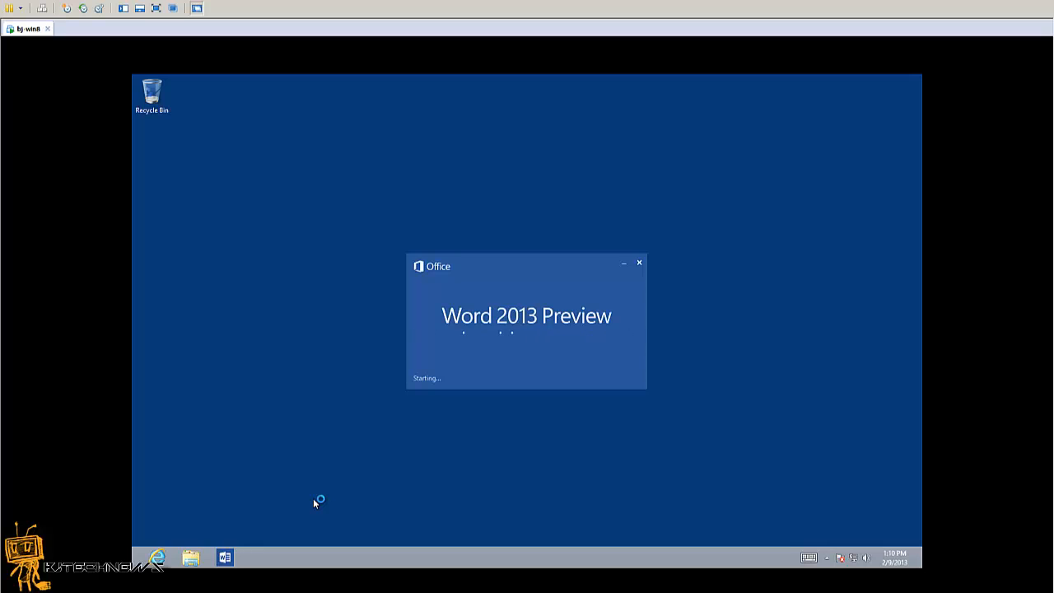
{"action": "mouse_move", "coordinate": [498, 257]}
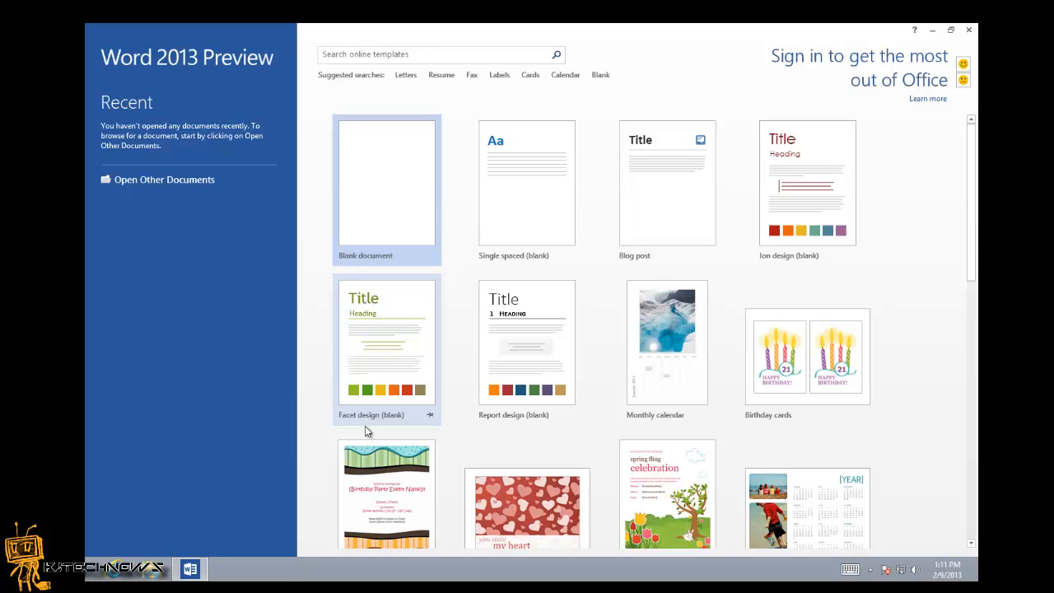
{"action": "left_click", "coordinate": [437, 54]}
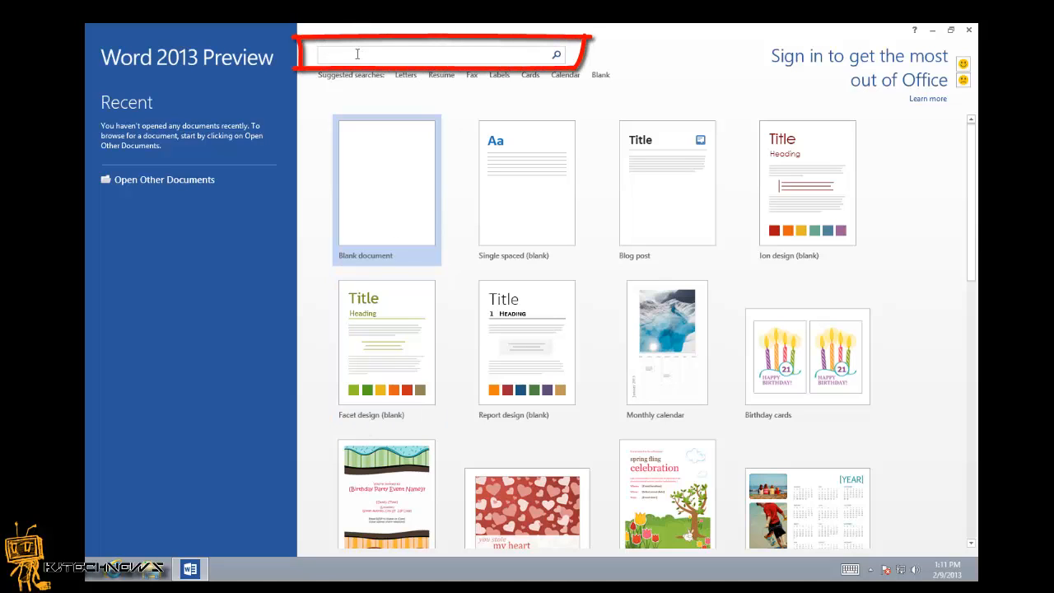
{"action": "left_click", "coordinate": [421, 54]}
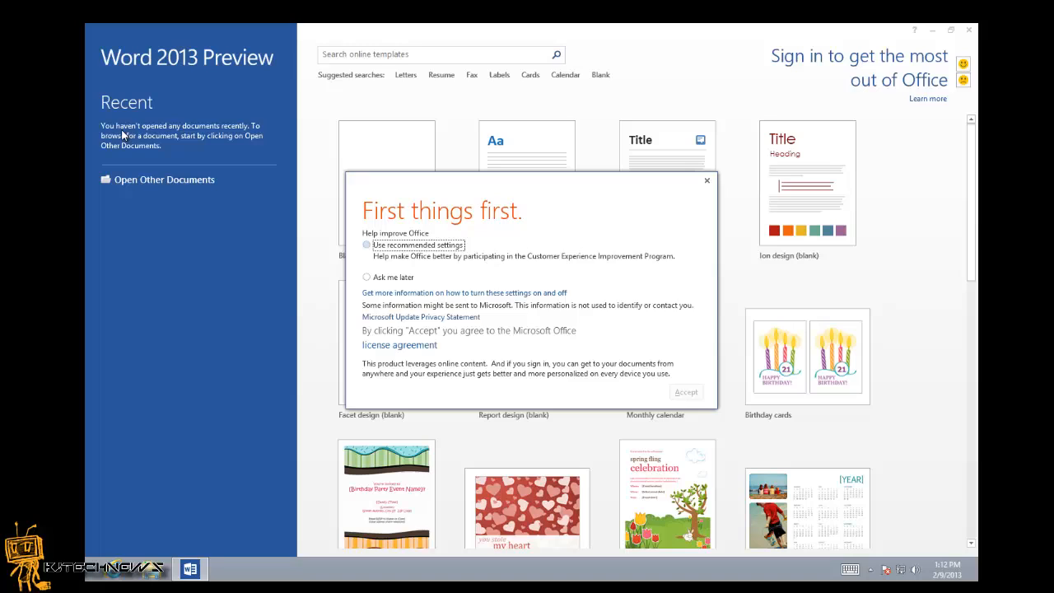
{"action": "mouse_move", "coordinate": [140, 139]}
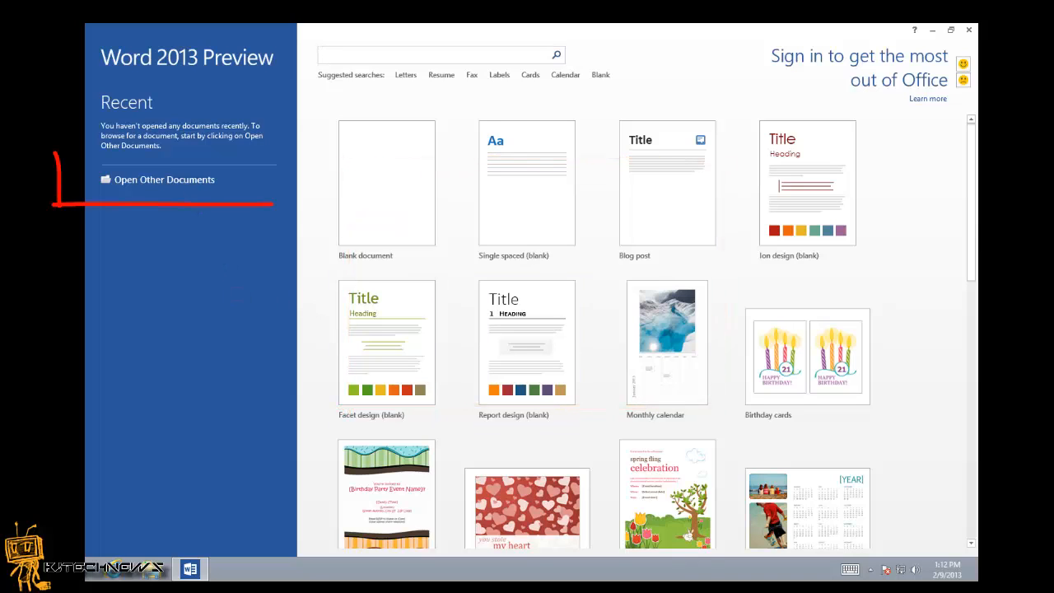
{"action": "left_click", "coordinate": [164, 178]}
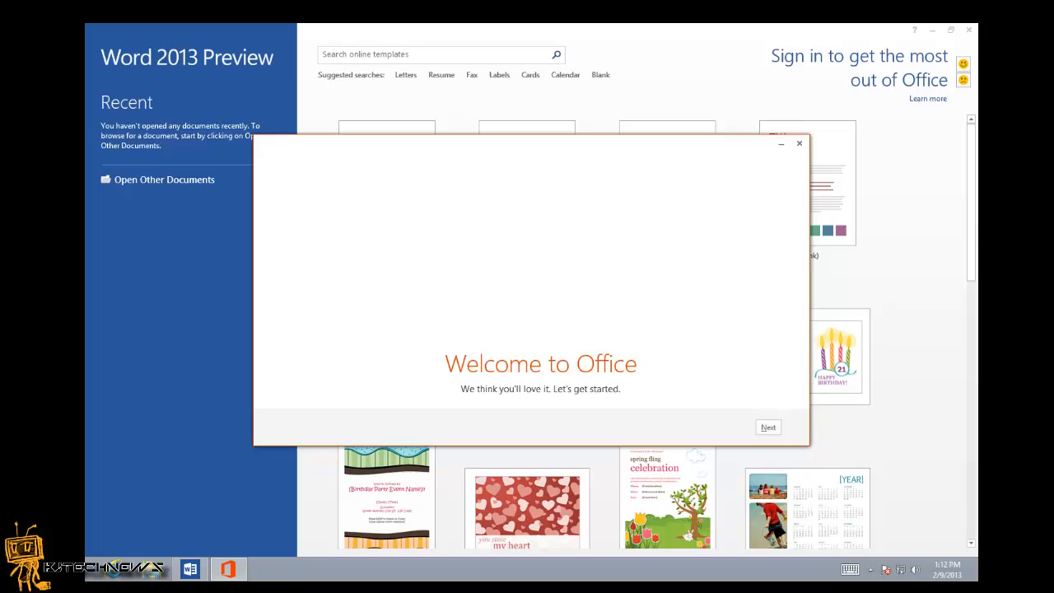
{"action": "mouse_move", "coordinate": [757, 128]}
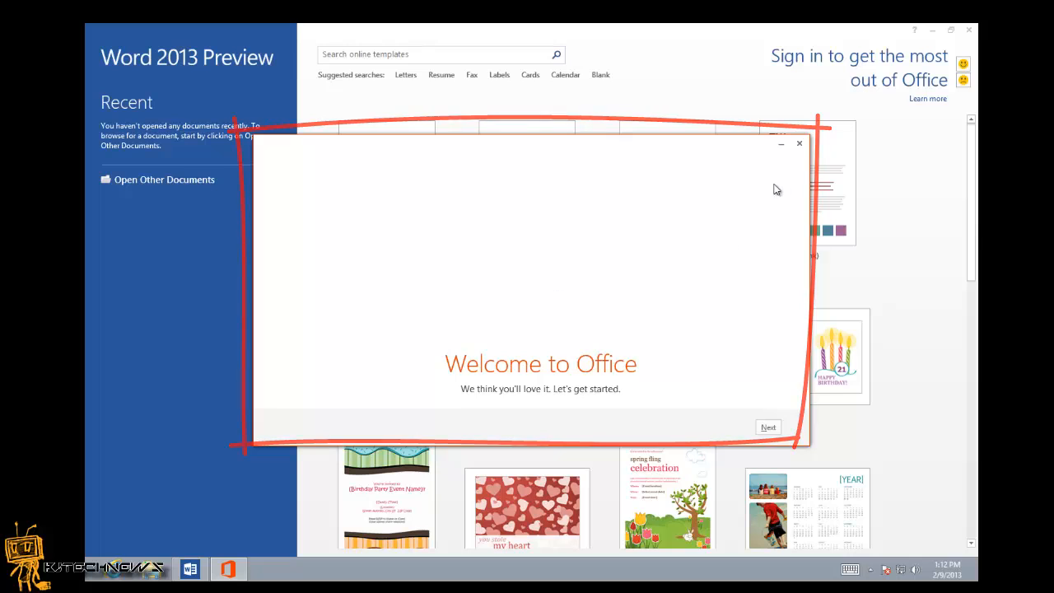
{"action": "left_click", "coordinate": [798, 143]}
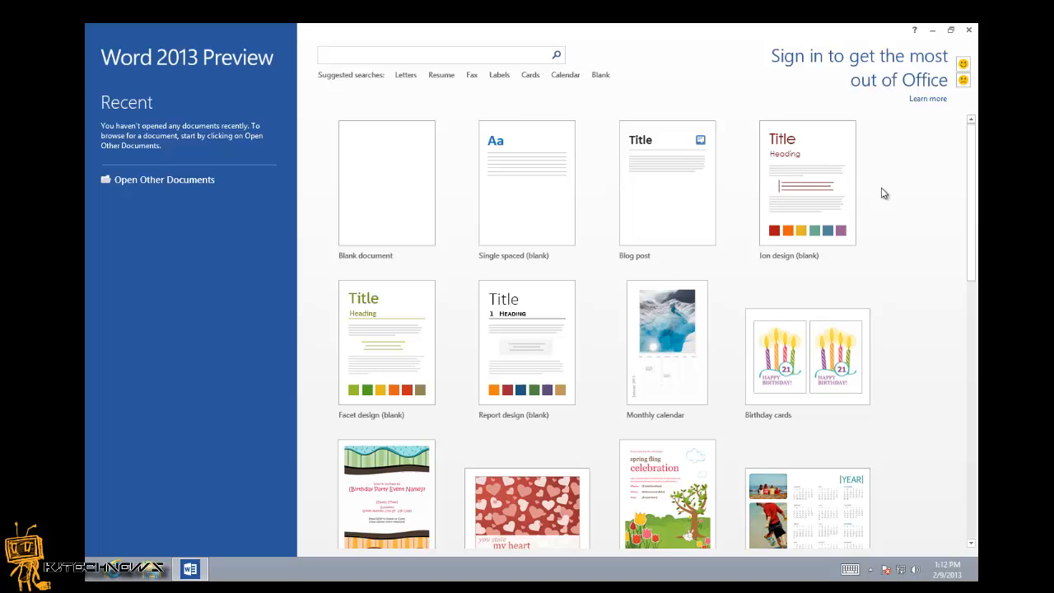
{"action": "left_click", "coordinate": [429, 55]}
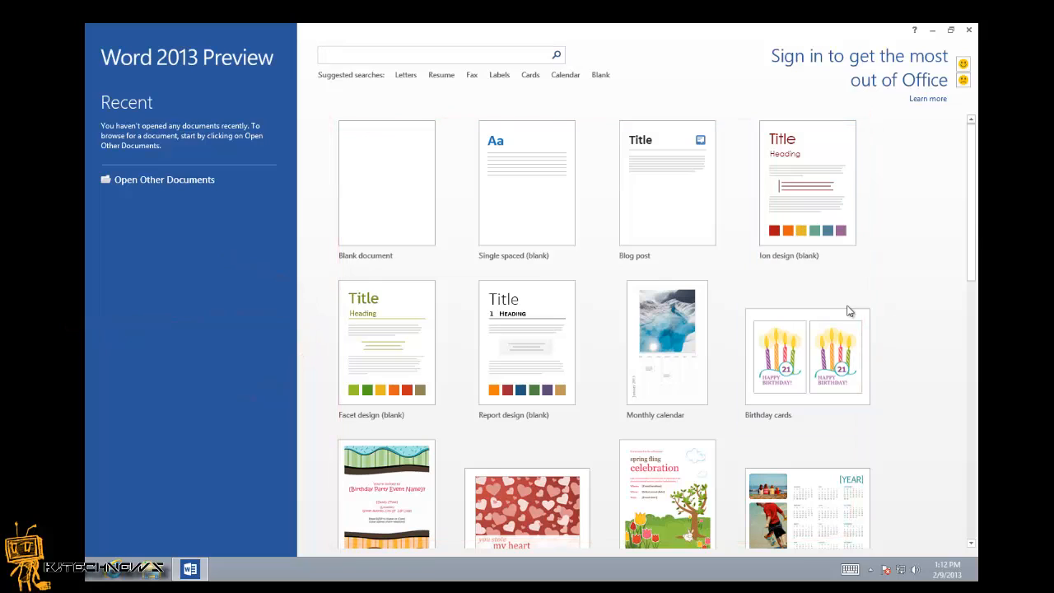
{"action": "mouse_move", "coordinate": [387, 181]}
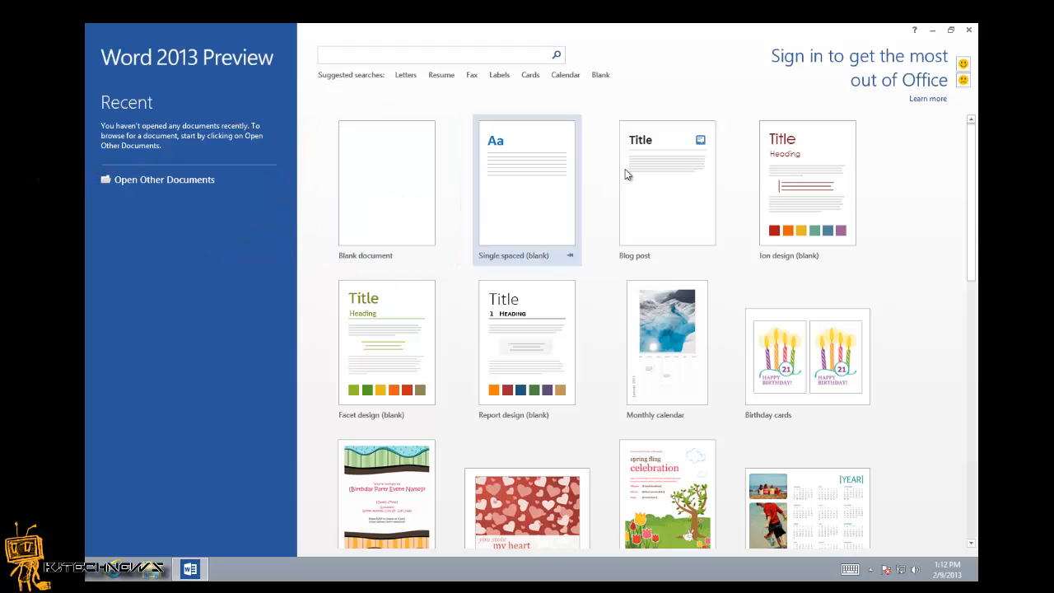
{"action": "scroll", "scroll_direction": "down", "scroll_amount": 3}
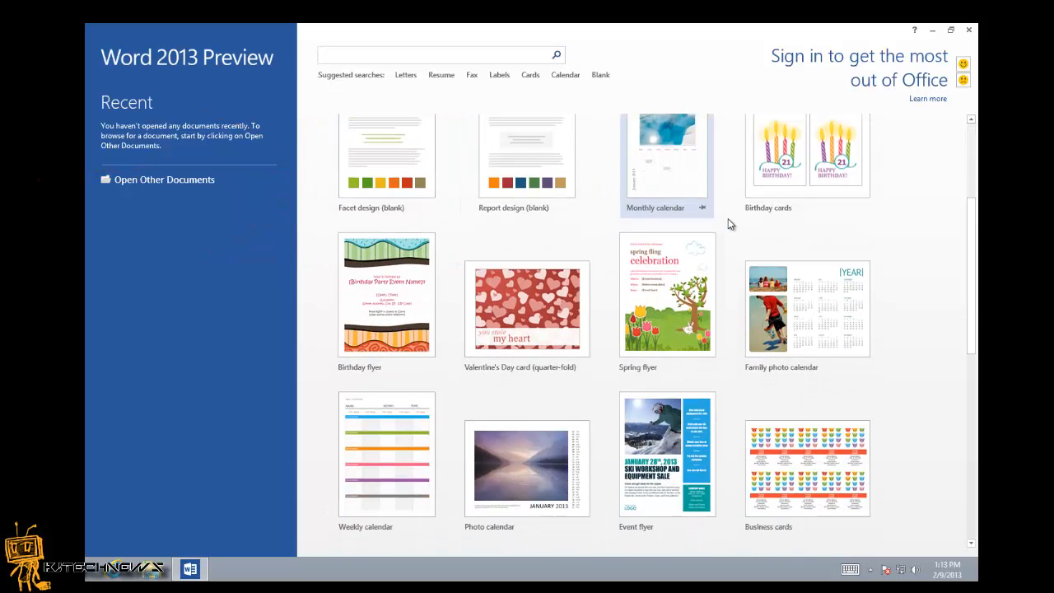
{"action": "scroll", "scroll_direction": "down", "scroll_amount": 3}
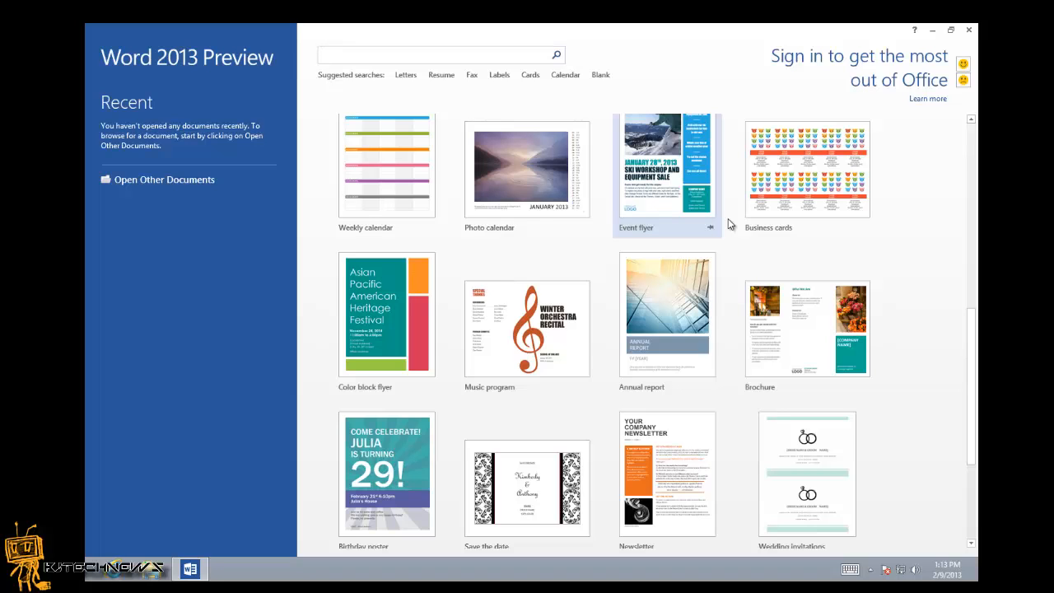
{"action": "left_click", "coordinate": [441, 54]}
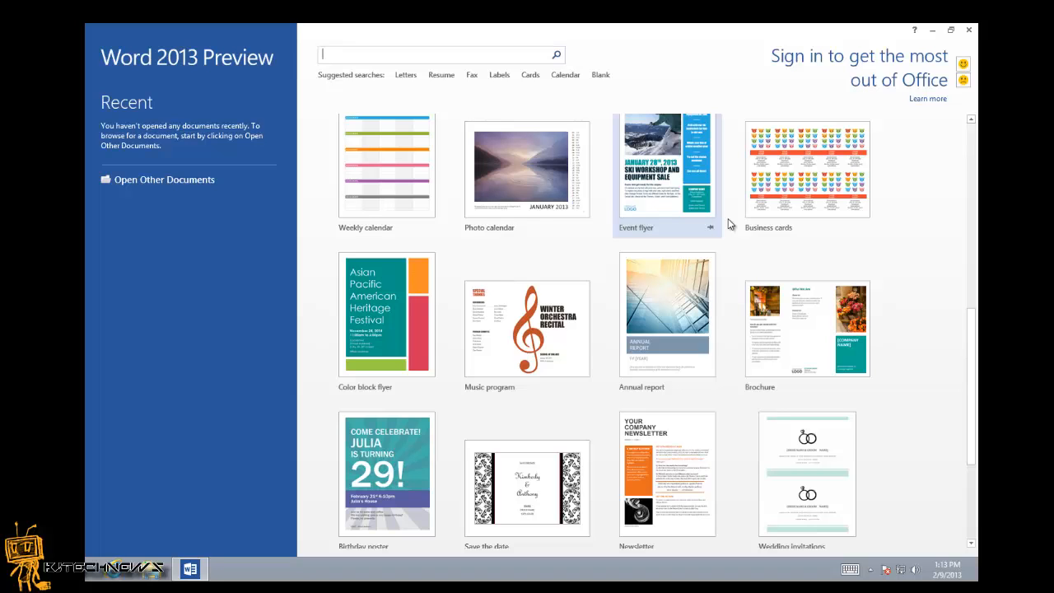
{"action": "scroll", "scroll_direction": "down", "scroll_amount": 3}
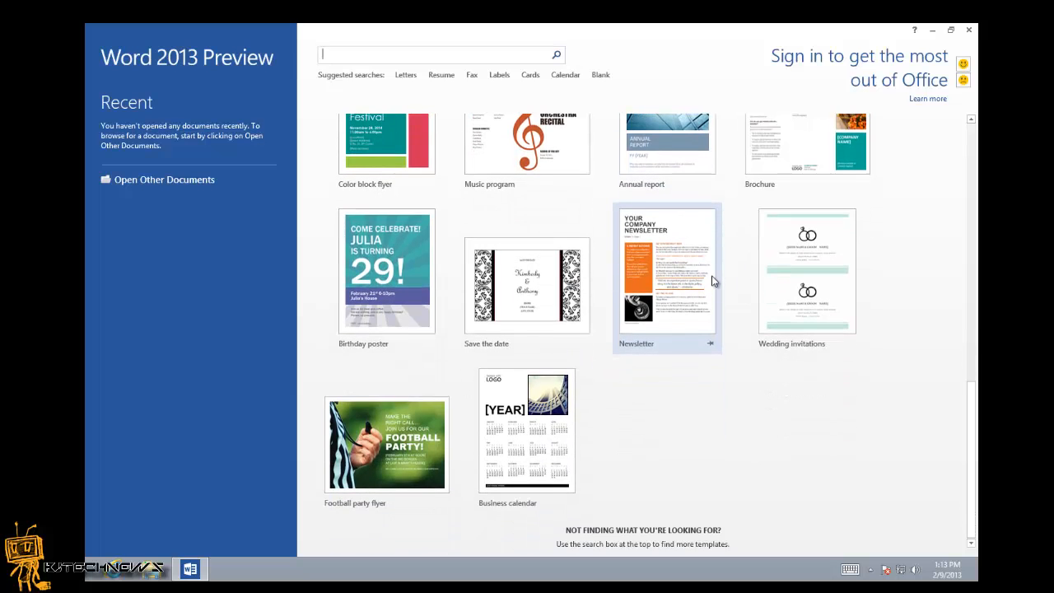
{"action": "scroll", "scroll_direction": "down", "scroll_amount": 3}
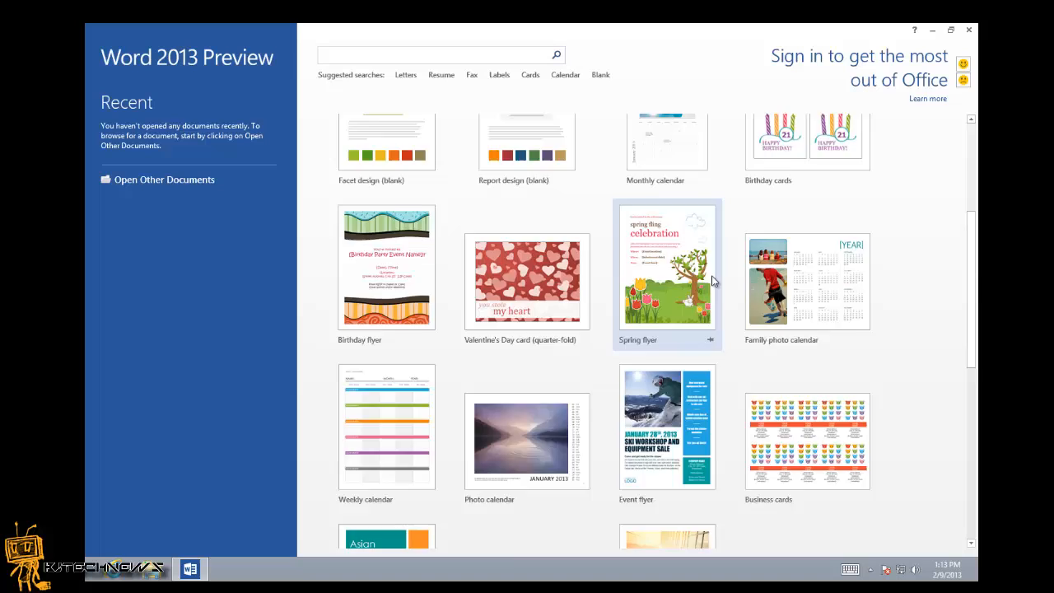
{"action": "scroll", "scroll_direction": "up", "scroll_amount": 3}
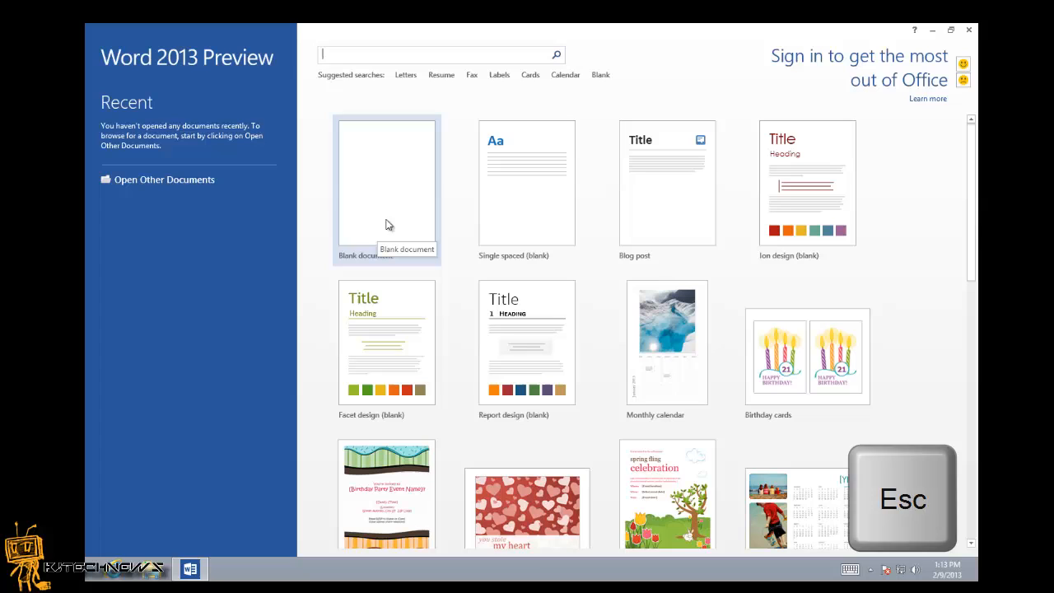
- Dismiss the template search, create blank Document1, and place the cursor on its page
{"action": "key", "text": "Escape"}
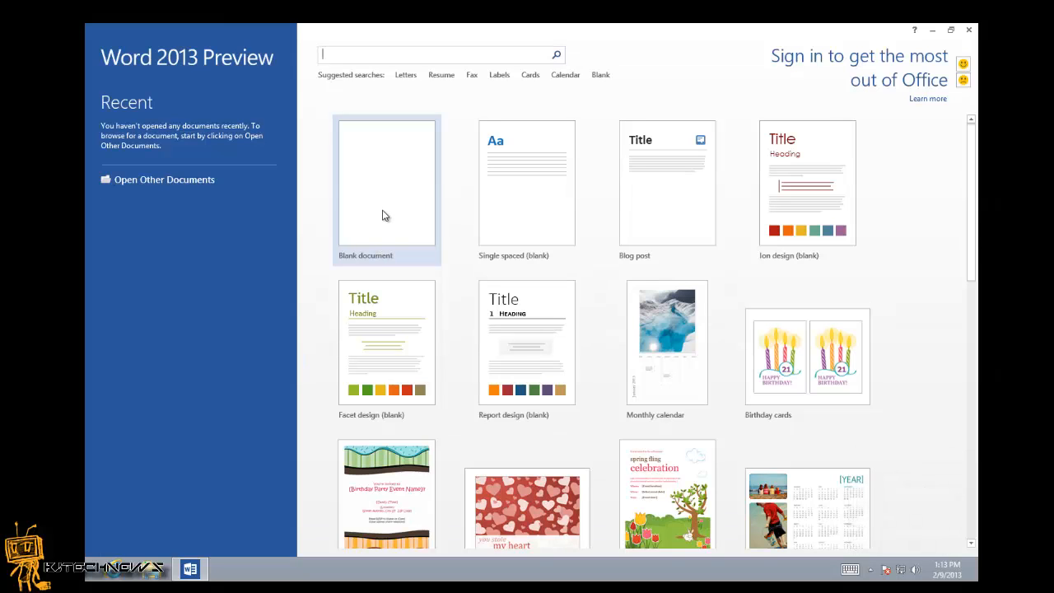
{"action": "left_click", "coordinate": [387, 183]}
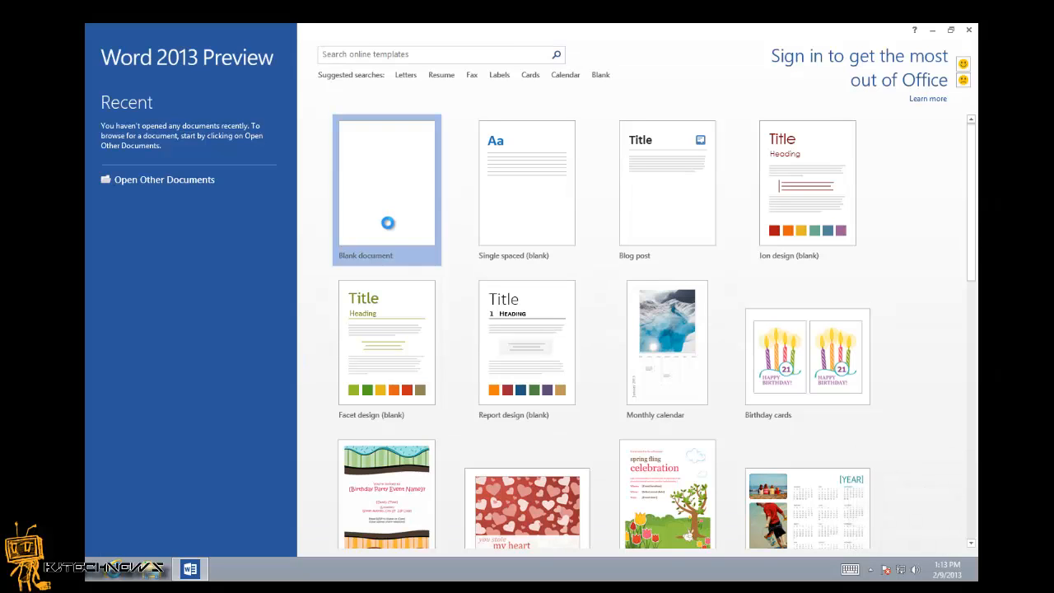
{"action": "left_click", "coordinate": [387, 185]}
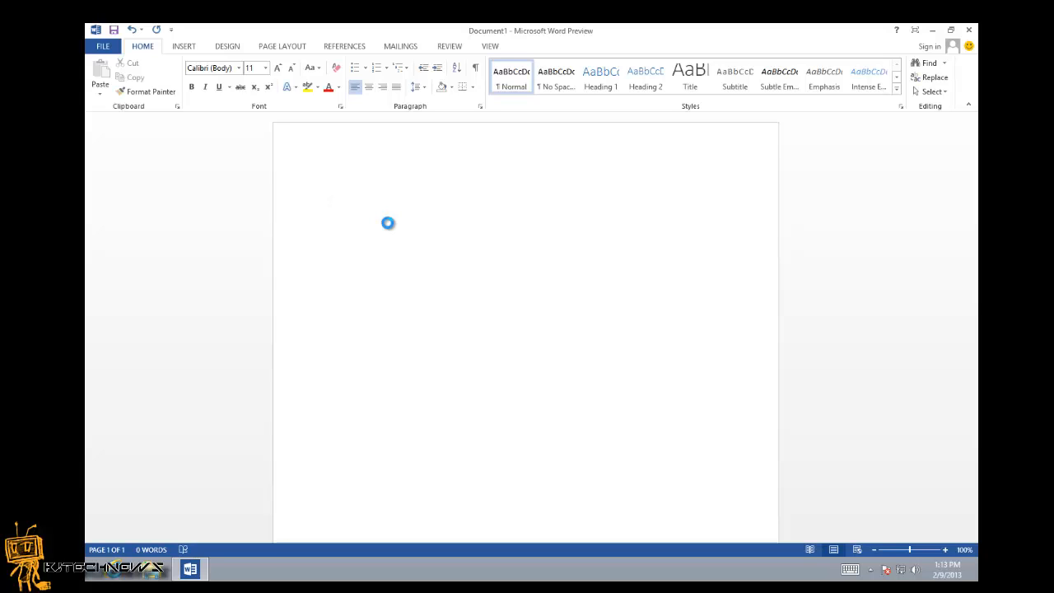
{"action": "left_click", "coordinate": [332, 206]}
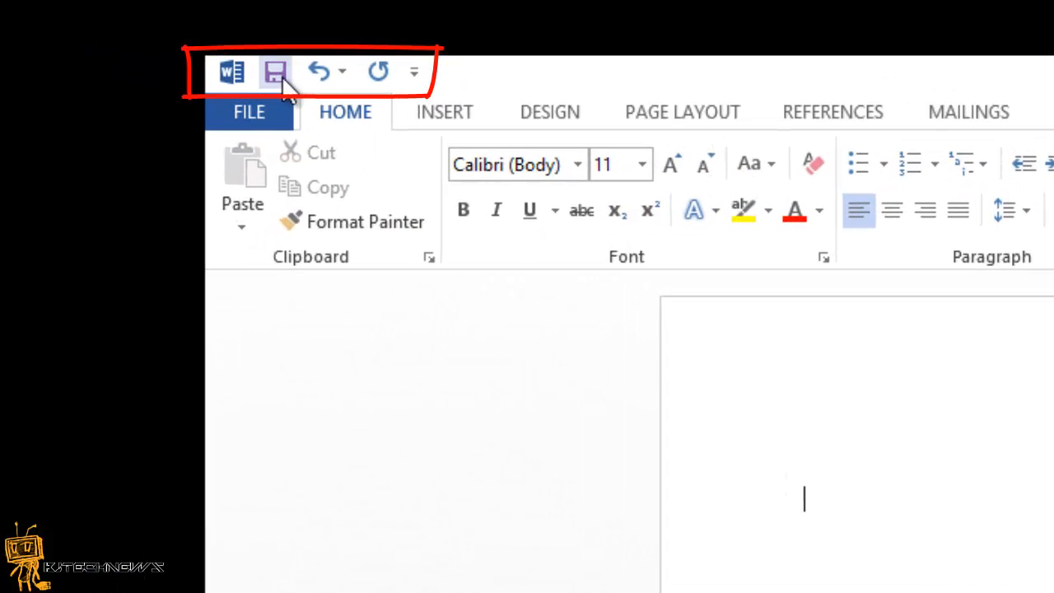
{"action": "mouse_move", "coordinate": [276, 72]}
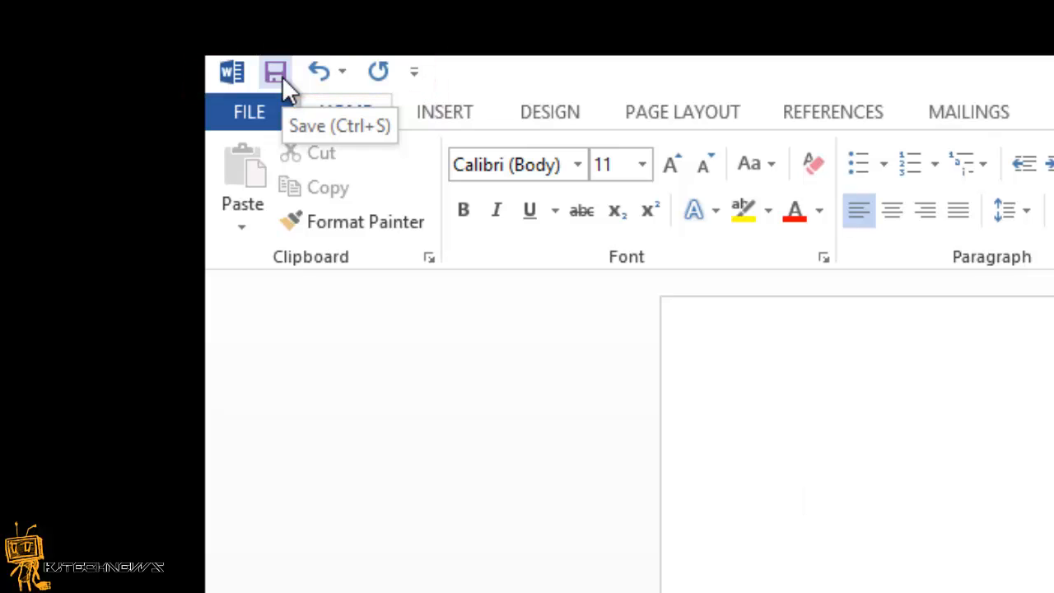
{"action": "mouse_move", "coordinate": [445, 87]}
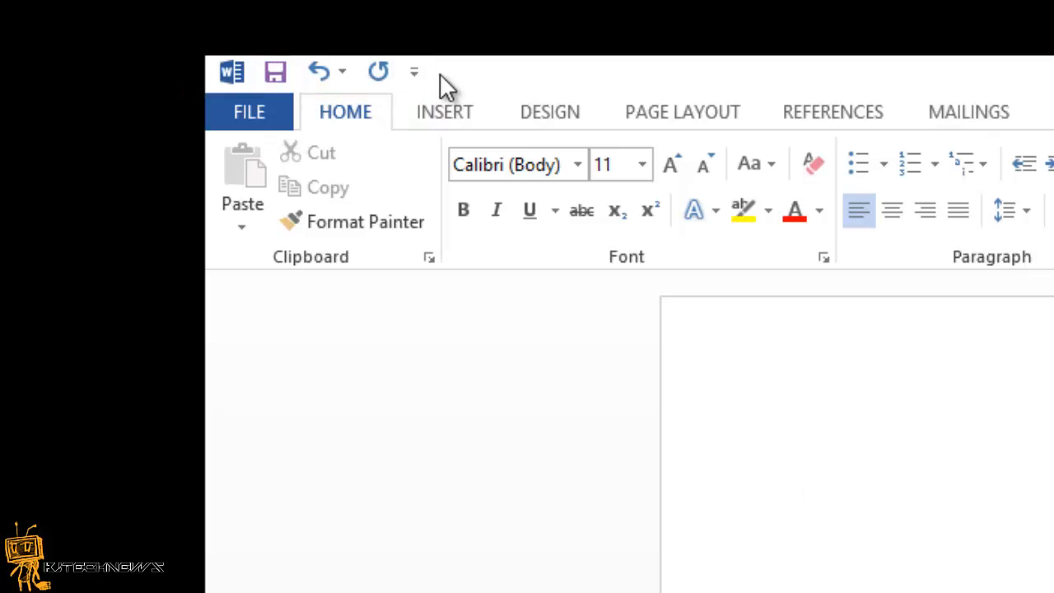
{"action": "left_click", "coordinate": [805, 498]}
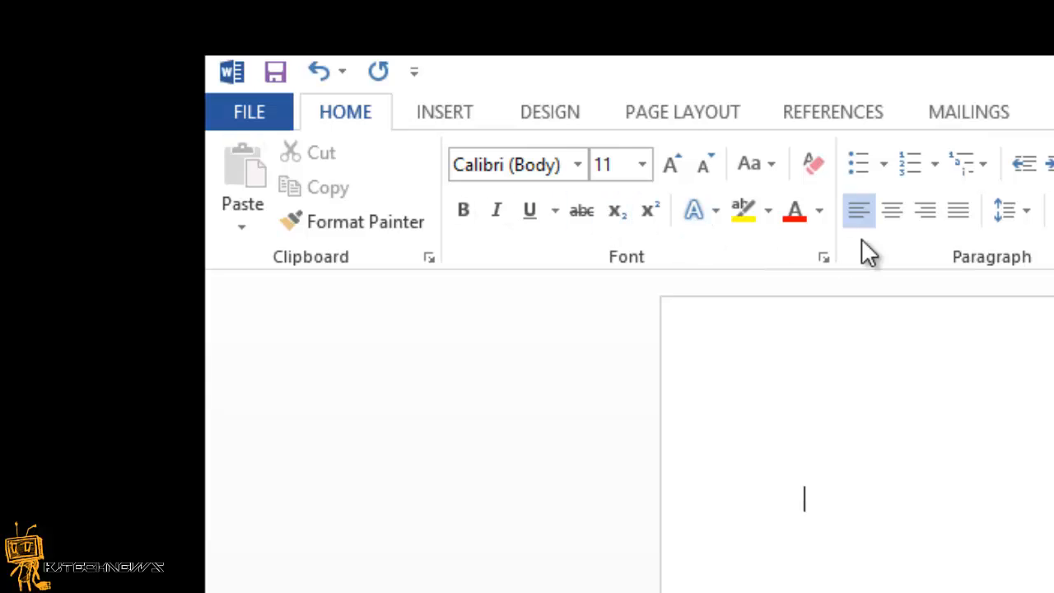
{"action": "mouse_move", "coordinate": [905, 313]}
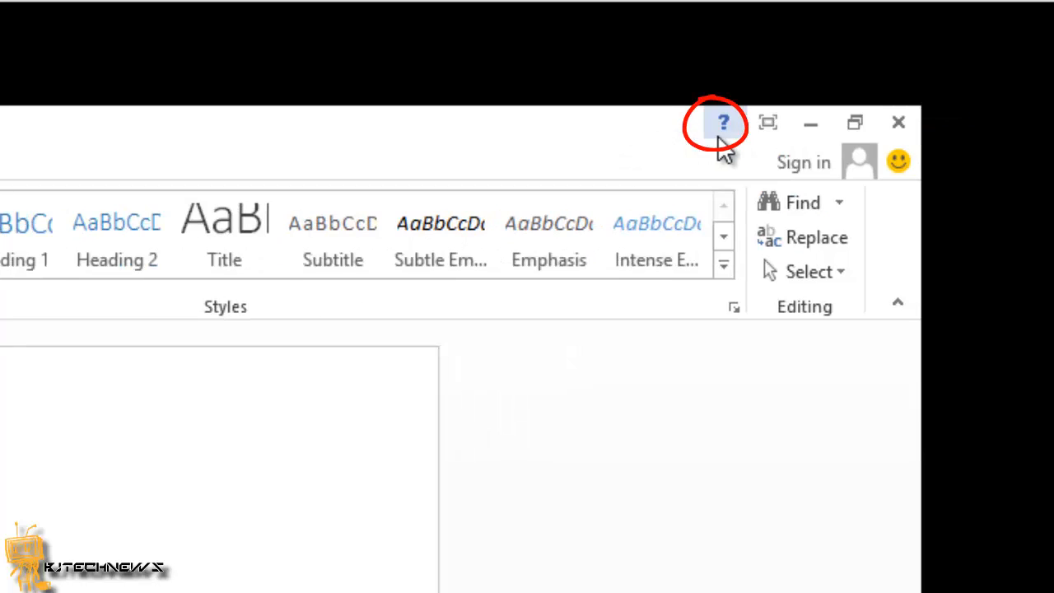
{"action": "mouse_move", "coordinate": [569, 155]}
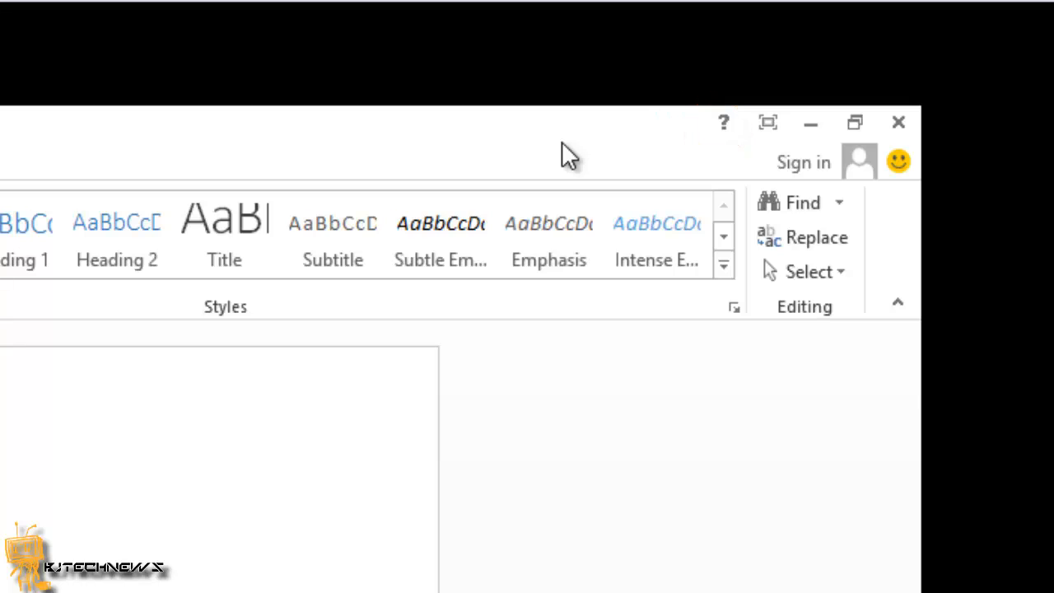
{"action": "mouse_move", "coordinate": [579, 155]}
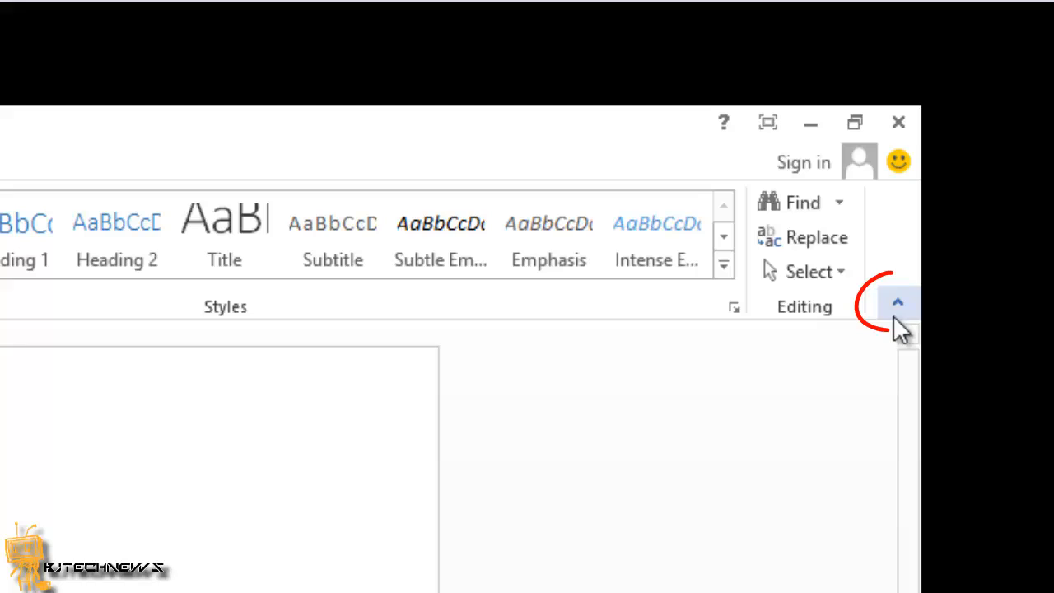
{"action": "mouse_move", "coordinate": [898, 303]}
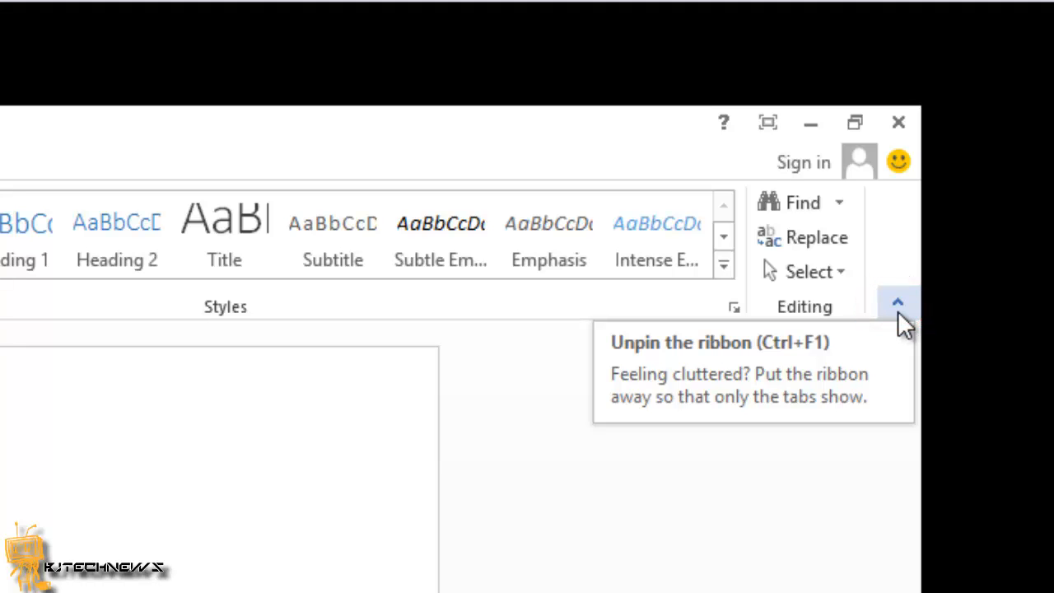
{"action": "left_click", "coordinate": [898, 303]}
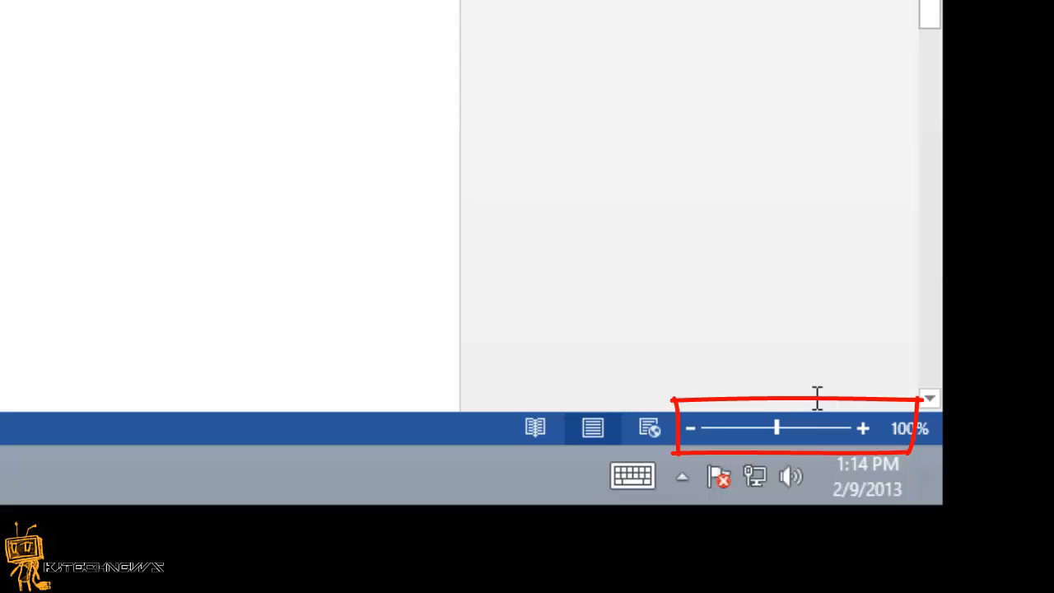
{"action": "mouse_move", "coordinate": [739, 445]}
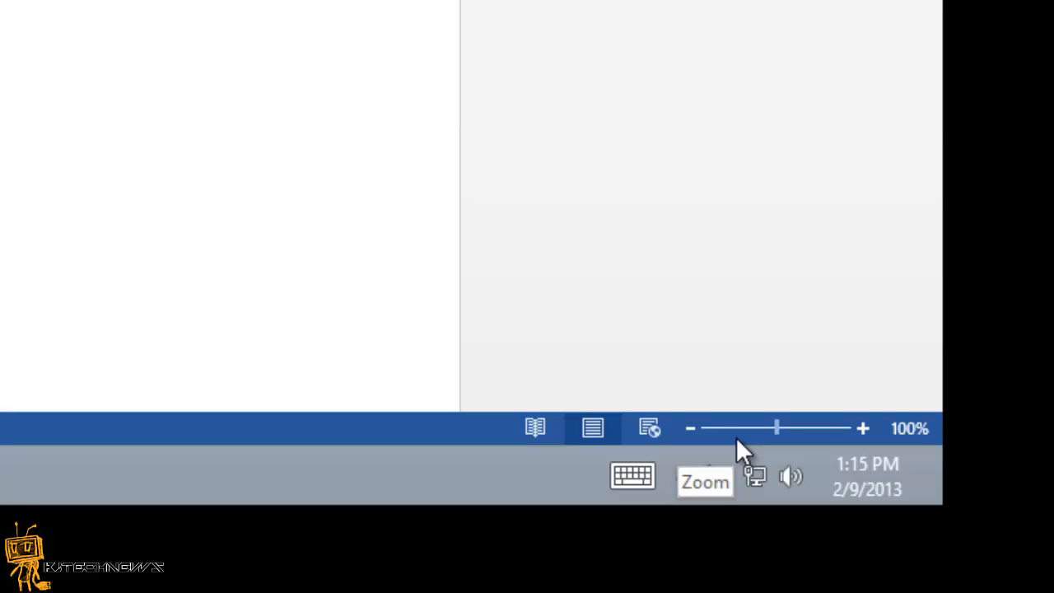
{"action": "mouse_move", "coordinate": [811, 436]}
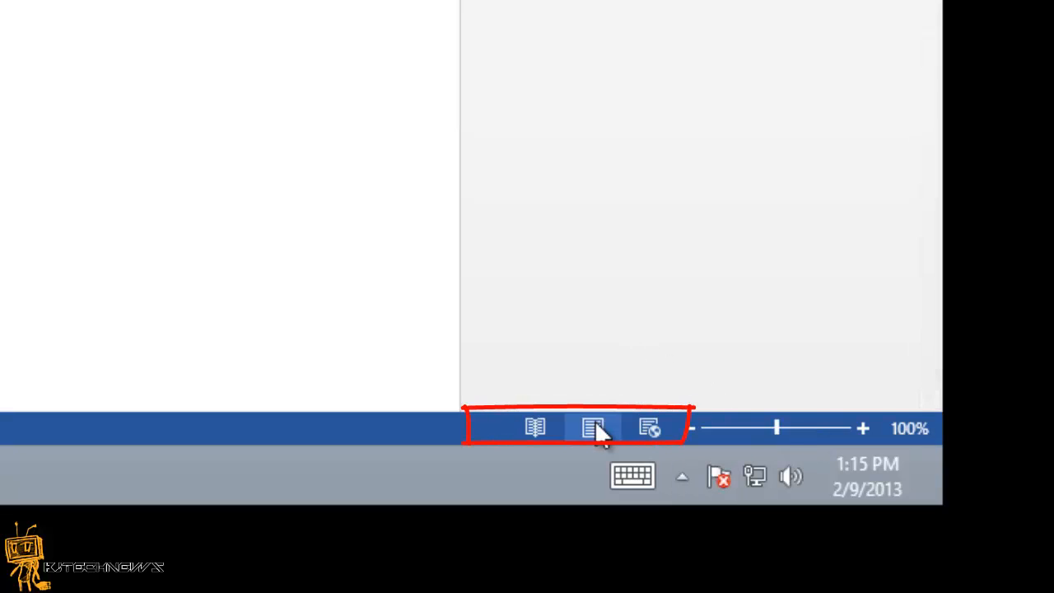
{"action": "mouse_move", "coordinate": [594, 427]}
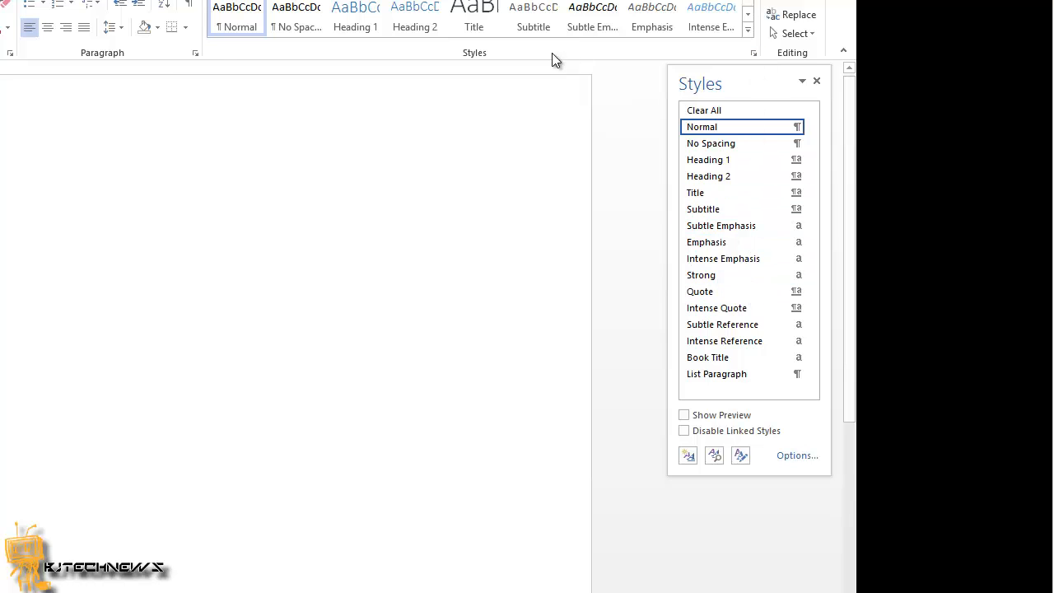
- Open the Paragraph spacing and indent dialog, then cancel it without changes
{"action": "left_click", "coordinate": [195, 53]}
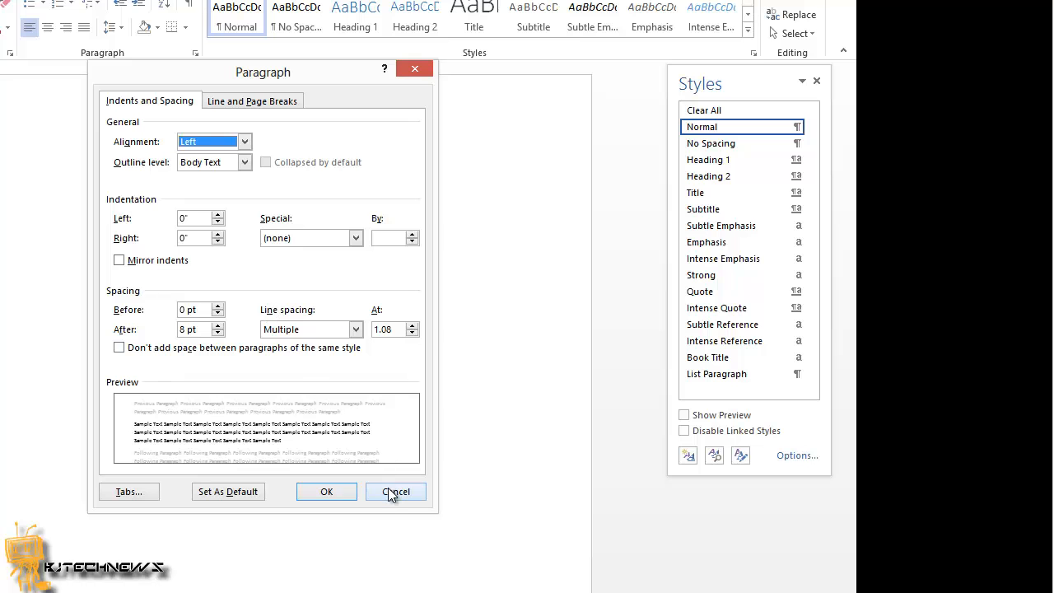
{"action": "left_click", "coordinate": [396, 492]}
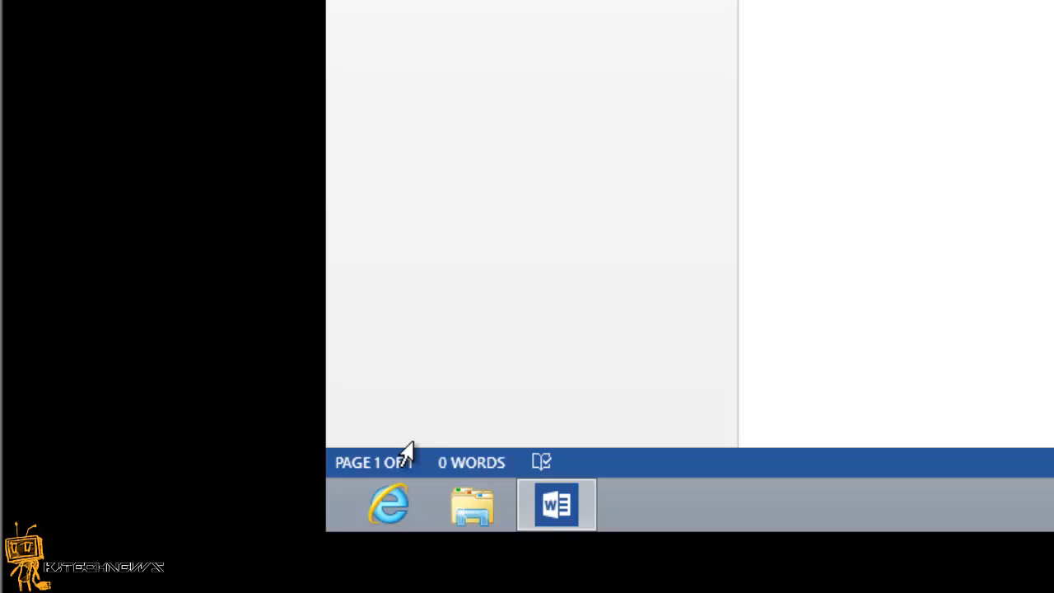
{"action": "mouse_move", "coordinate": [410, 453]}
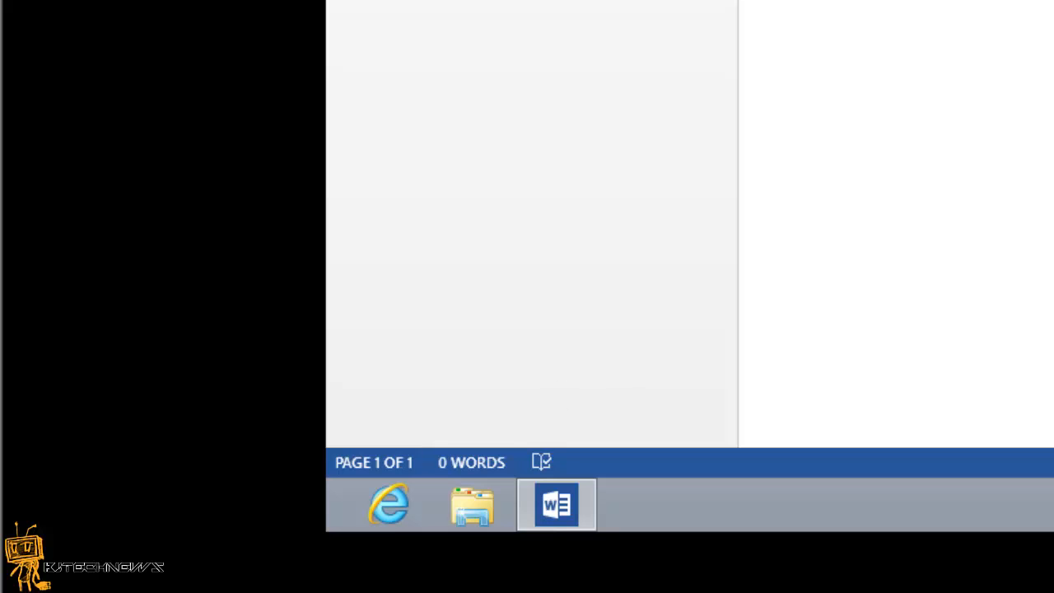
- Type 'Hello everyone and welcome to my series' on the blank page
{"action": "type", "text": "hell"}
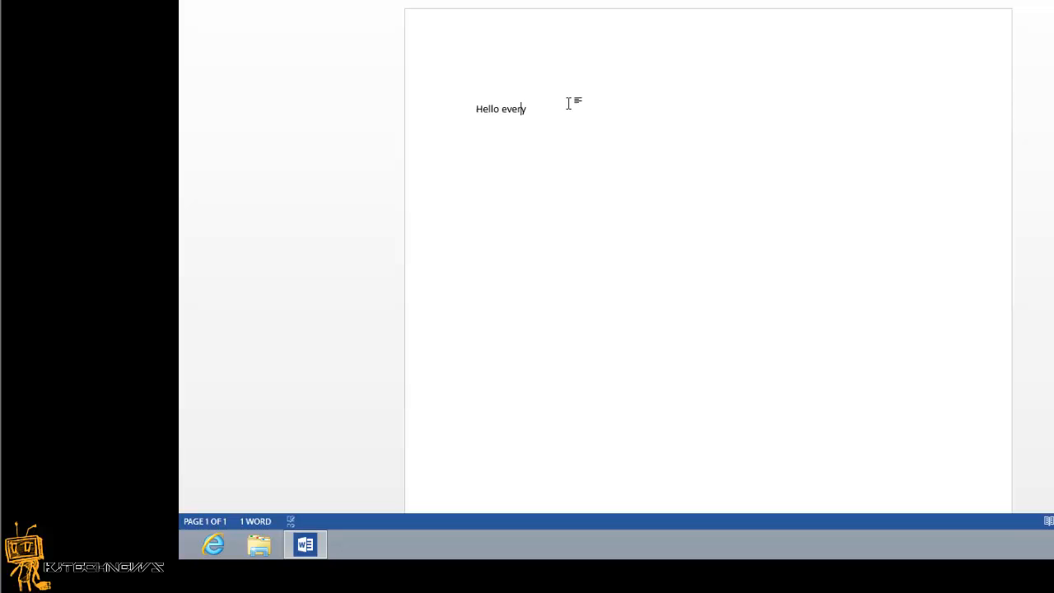
{"action": "type", "text": "one and welcome to my series"}
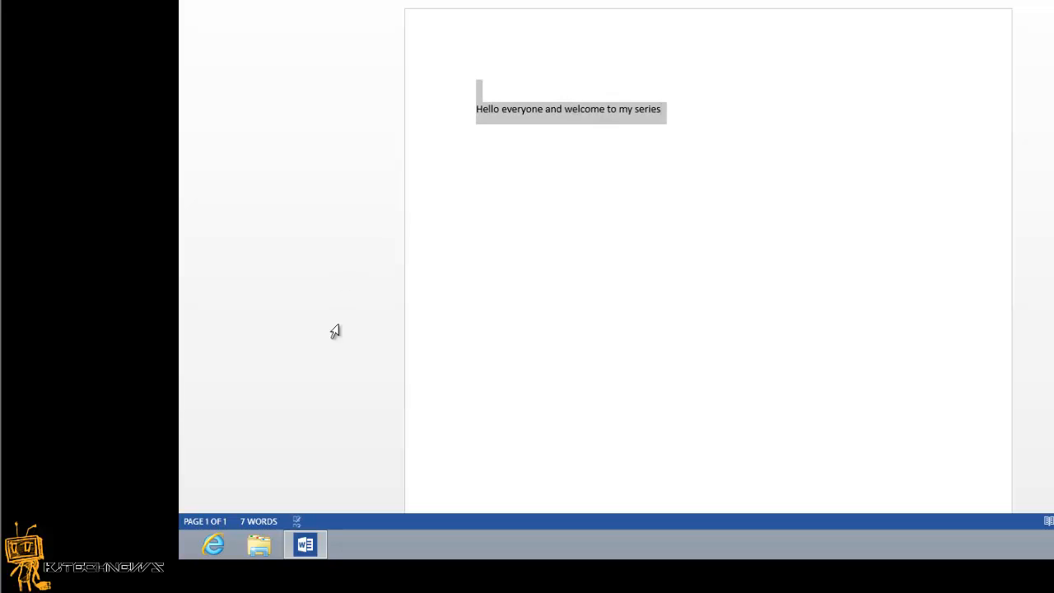
{"action": "mouse_move", "coordinate": [306, 544]}
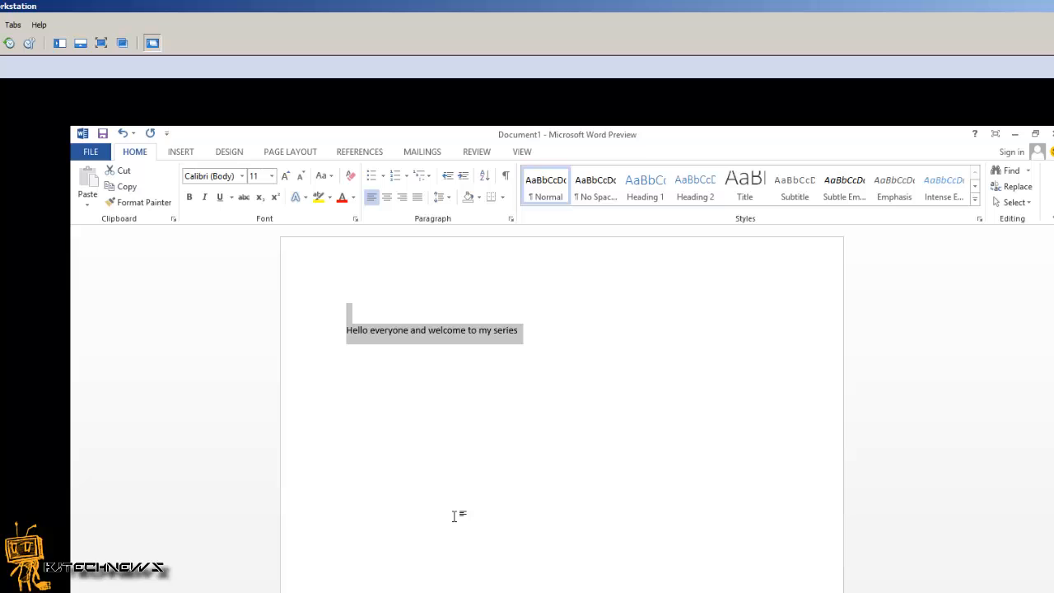
{"action": "mouse_move", "coordinate": [407, 446]}
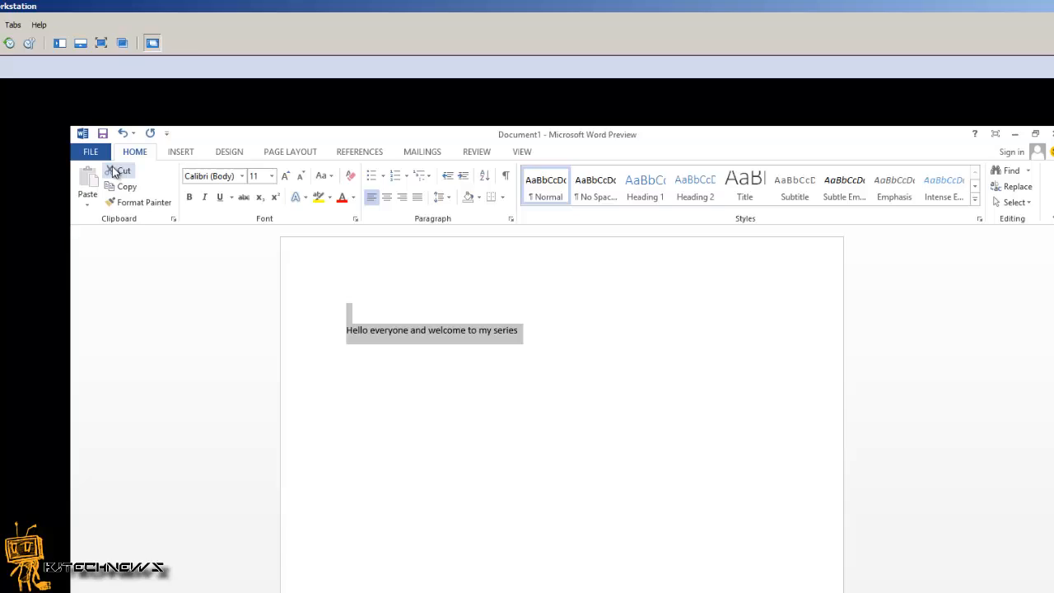
- Open Word Options from the FILE view and show the Customize Ribbon settings
{"action": "left_click", "coordinate": [90, 152]}
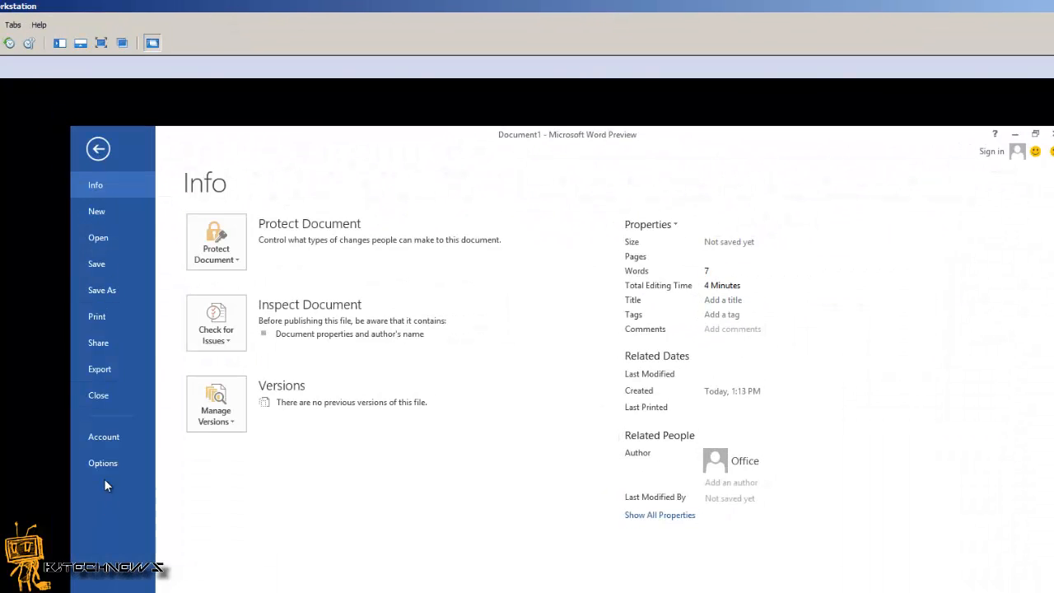
{"action": "left_click", "coordinate": [98, 148]}
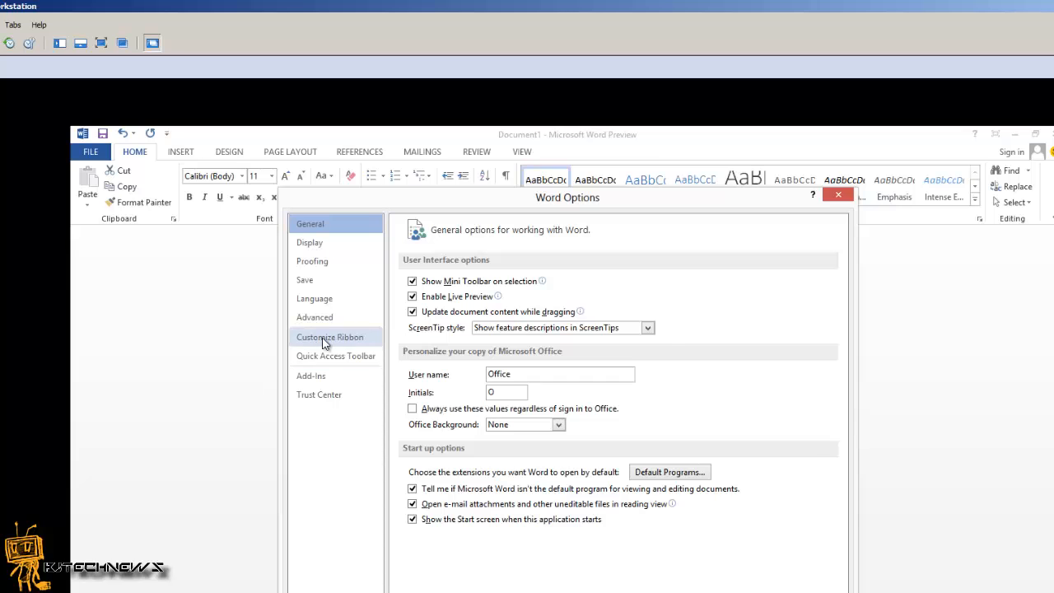
{"action": "left_click", "coordinate": [330, 337]}
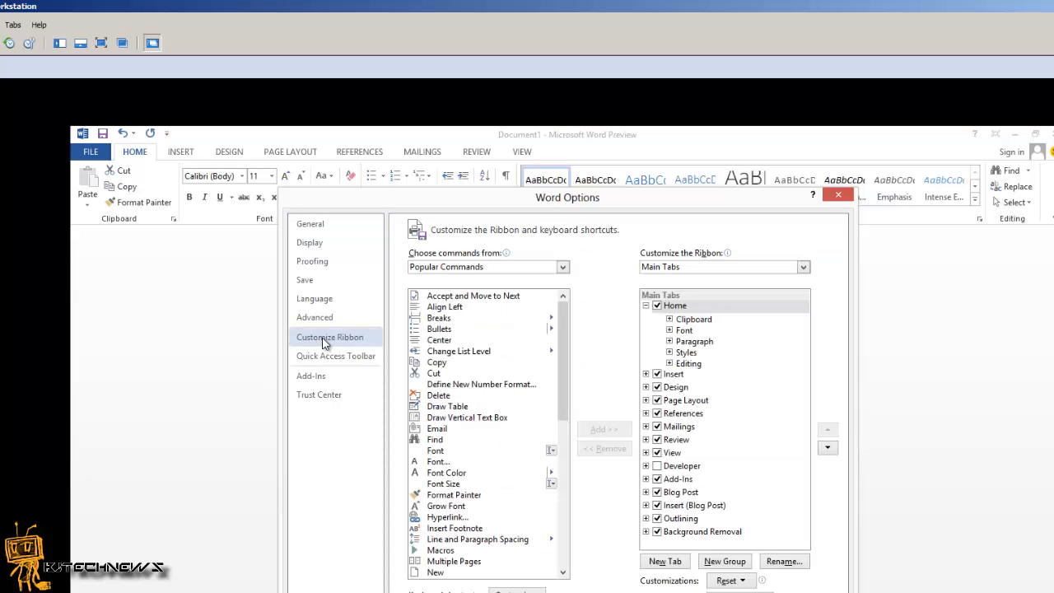
{"action": "left_click", "coordinate": [329, 337]}
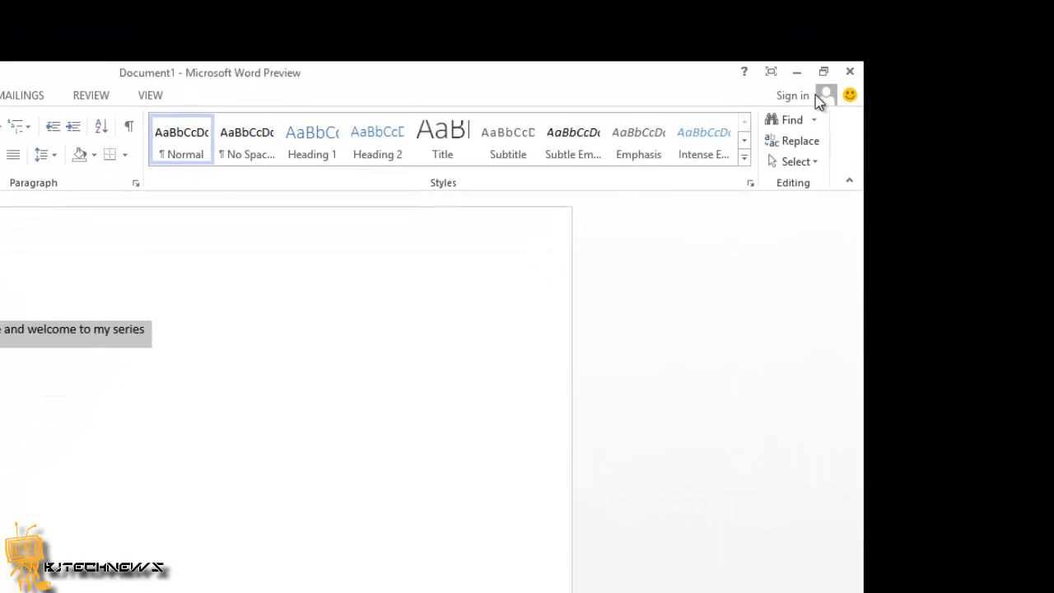
- Sign in to Office with a personal Microsoft account and submit the credentials
{"action": "left_click", "coordinate": [792, 96]}
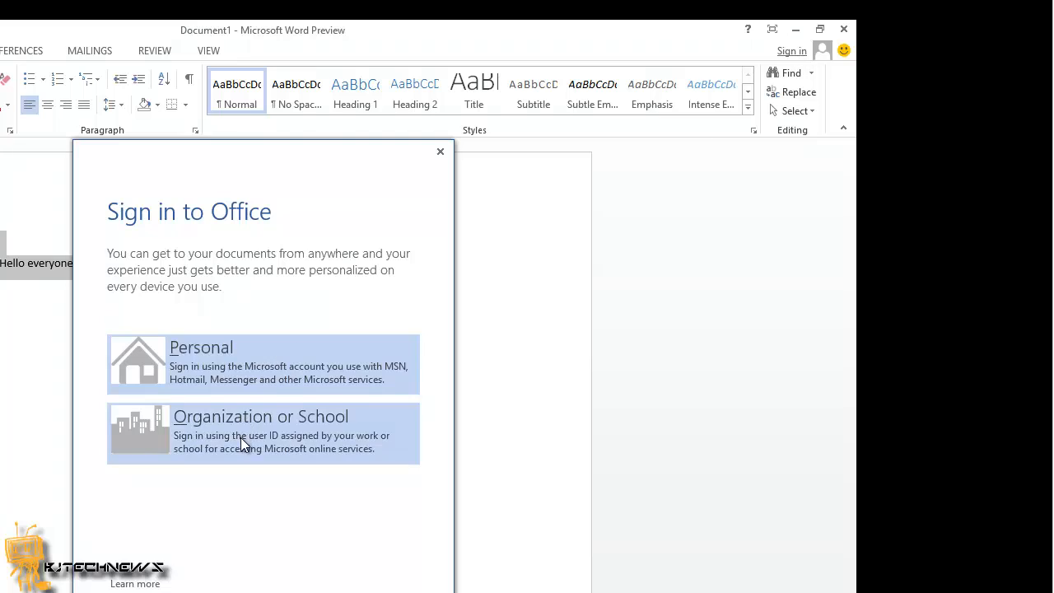
{"action": "mouse_move", "coordinate": [215, 356]}
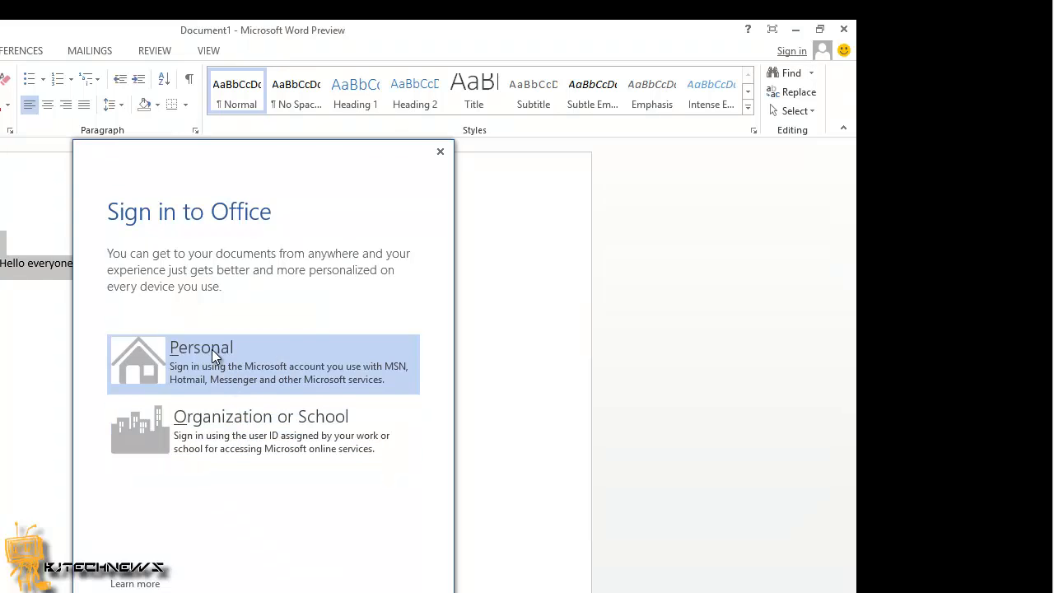
{"action": "left_click", "coordinate": [263, 363]}
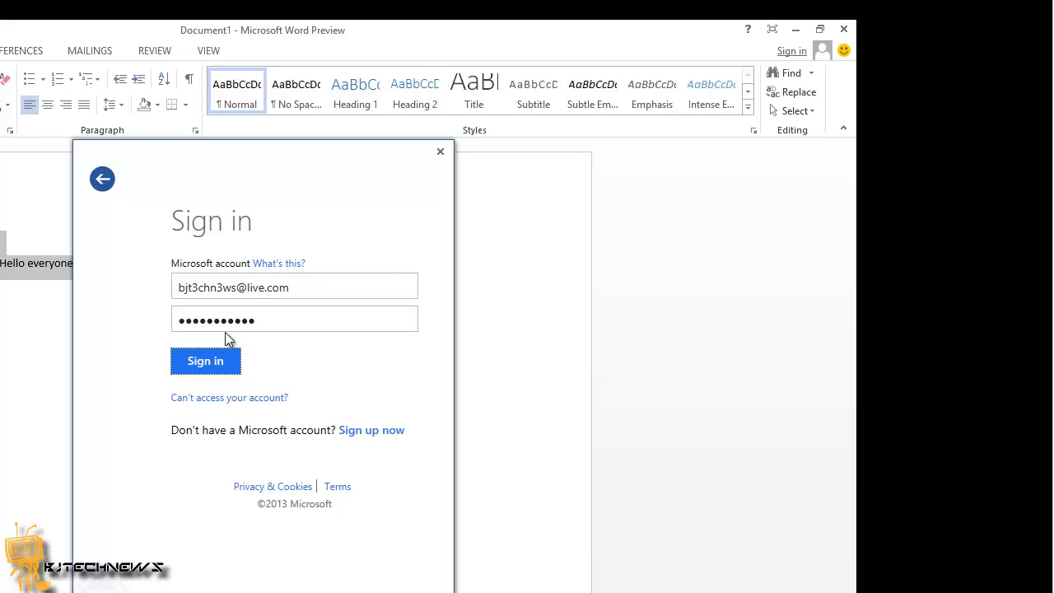
{"action": "left_click", "coordinate": [206, 361]}
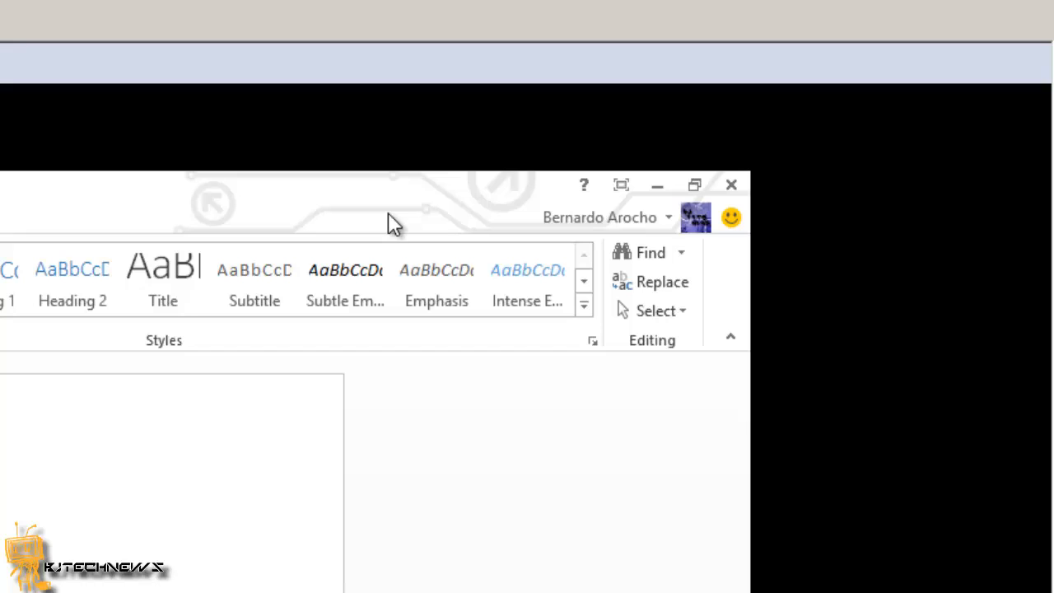
{"action": "mouse_move", "coordinate": [464, 216]}
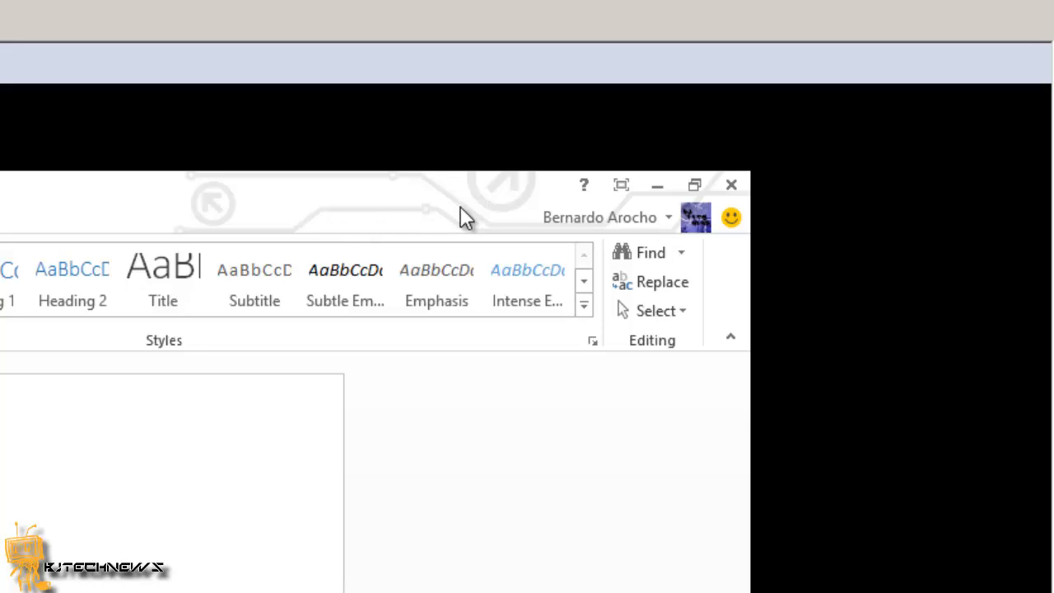
{"action": "mouse_move", "coordinate": [460, 222]}
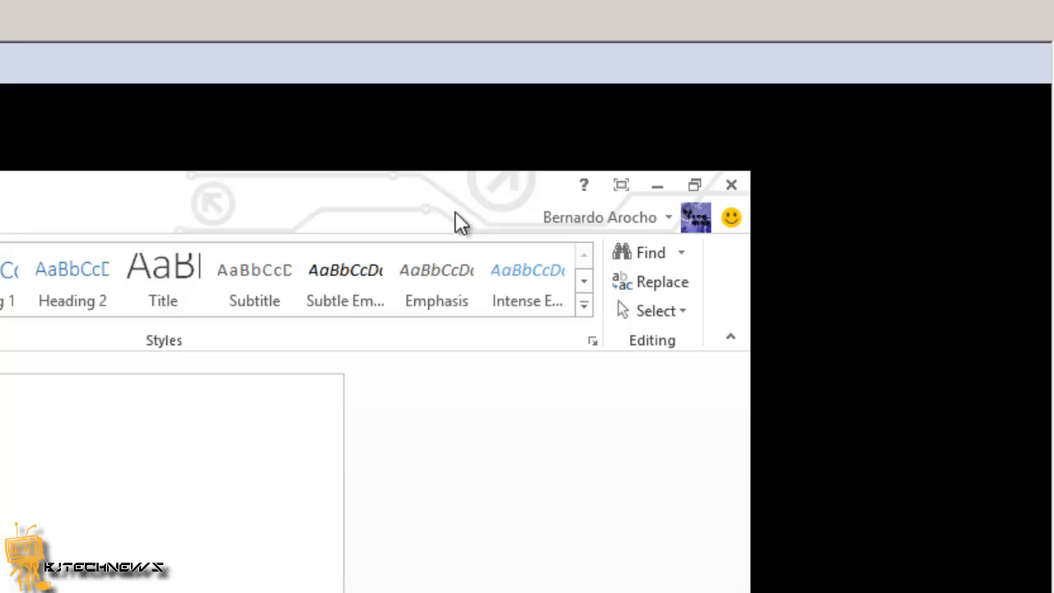
{"action": "mouse_move", "coordinate": [698, 235]}
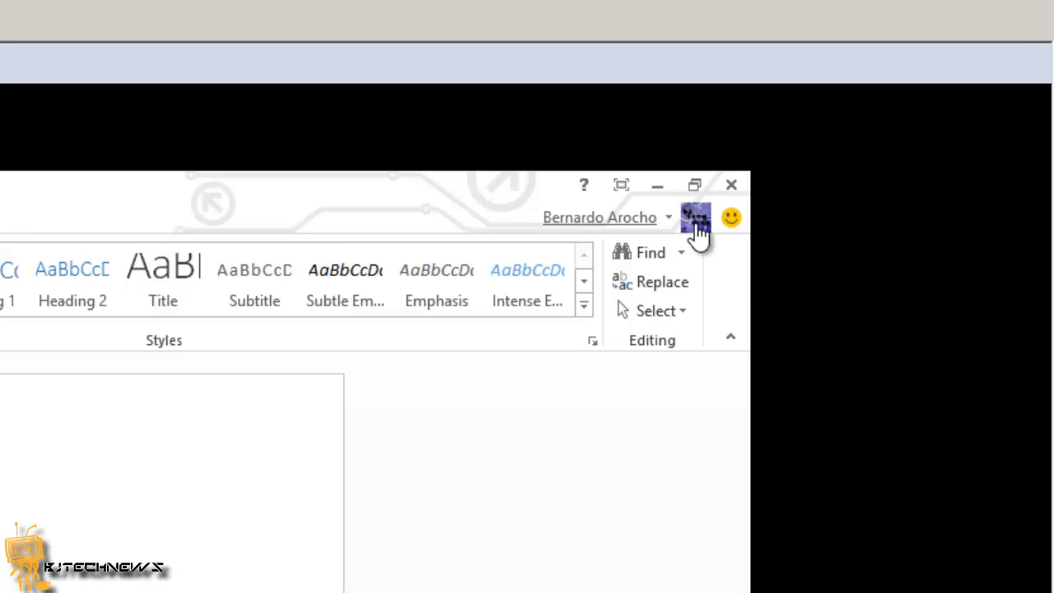
{"action": "mouse_move", "coordinate": [696, 216]}
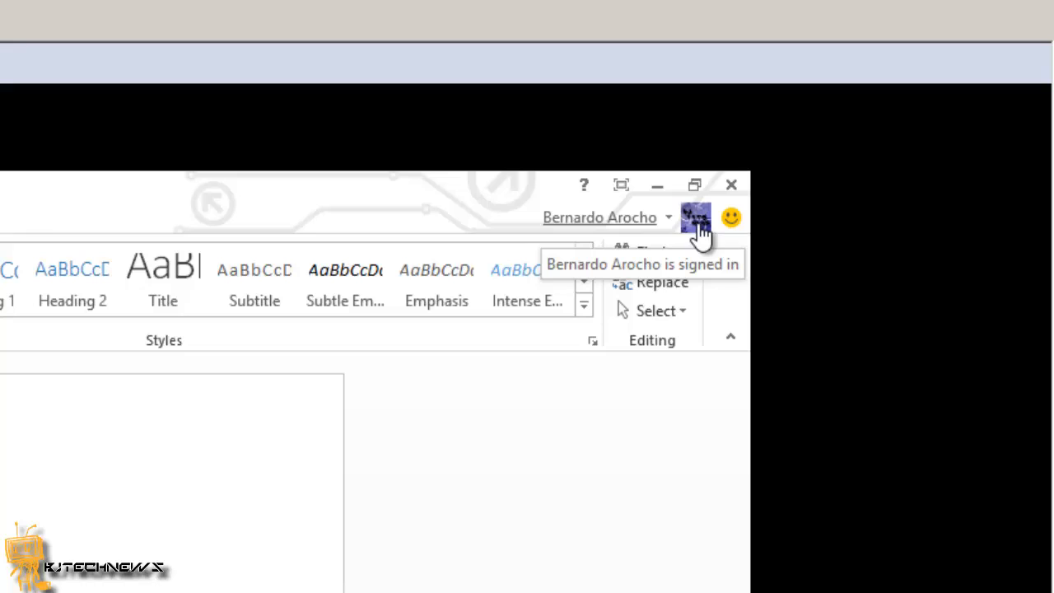
{"action": "mouse_move", "coordinate": [674, 222]}
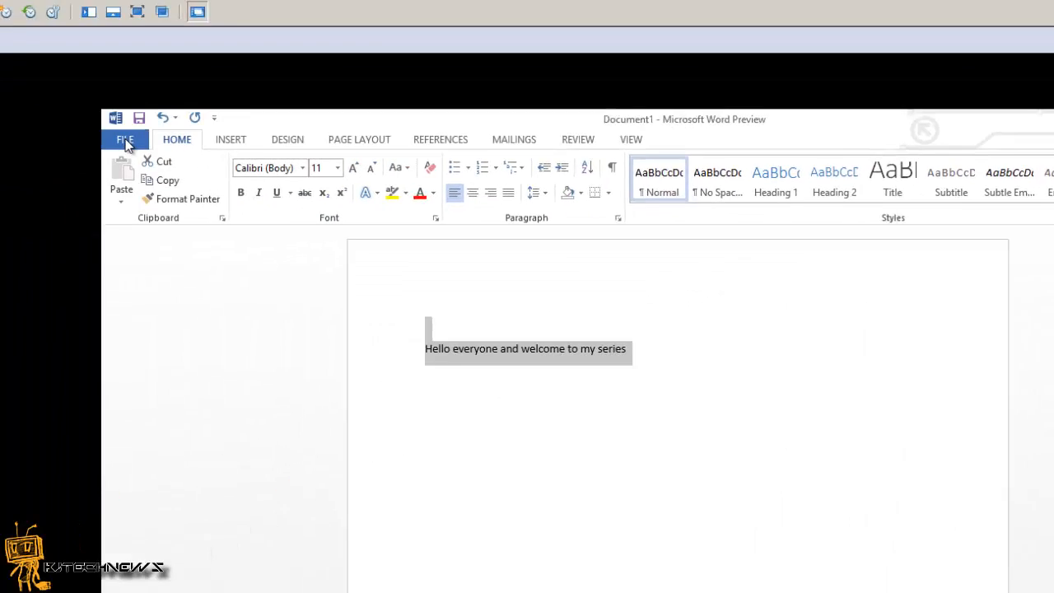
- Go to the File Open screen and show the account's SkyDrive documents
{"action": "left_click", "coordinate": [125, 139]}
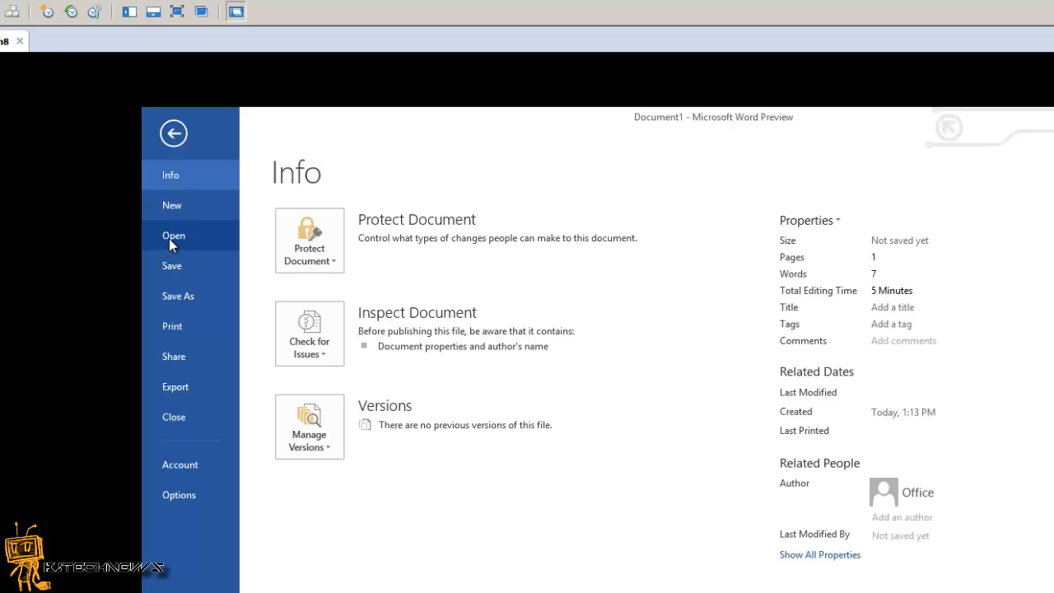
{"action": "left_click", "coordinate": [174, 235]}
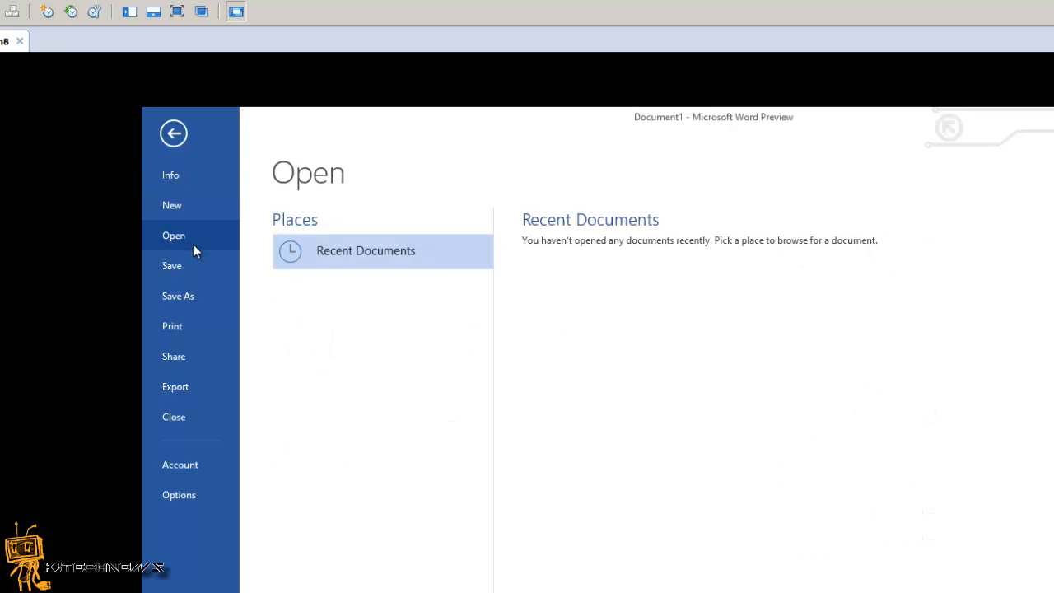
{"action": "mouse_move", "coordinate": [393, 299]}
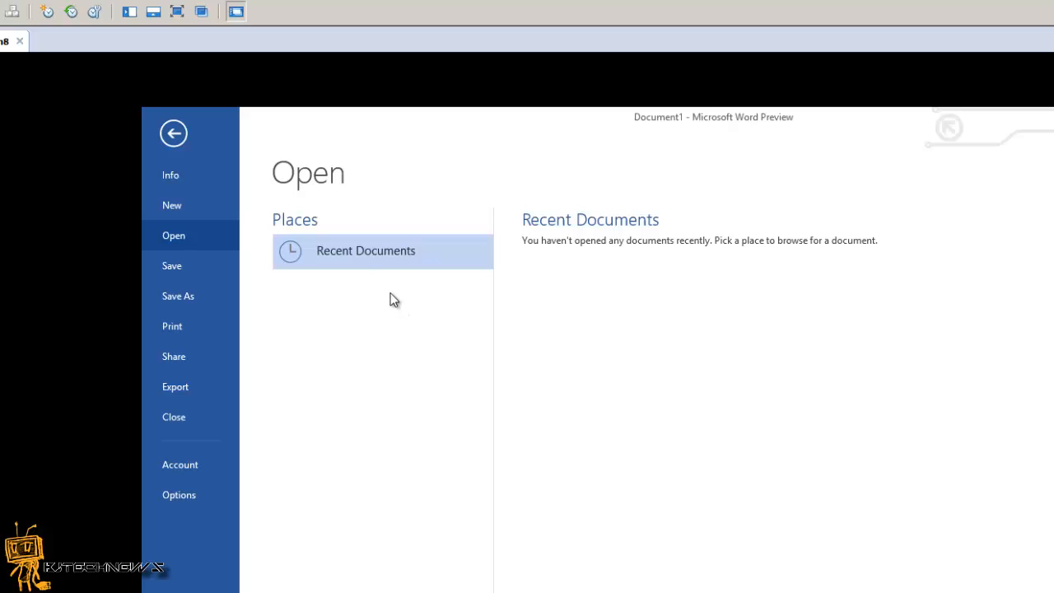
{"action": "mouse_move", "coordinate": [533, 263]}
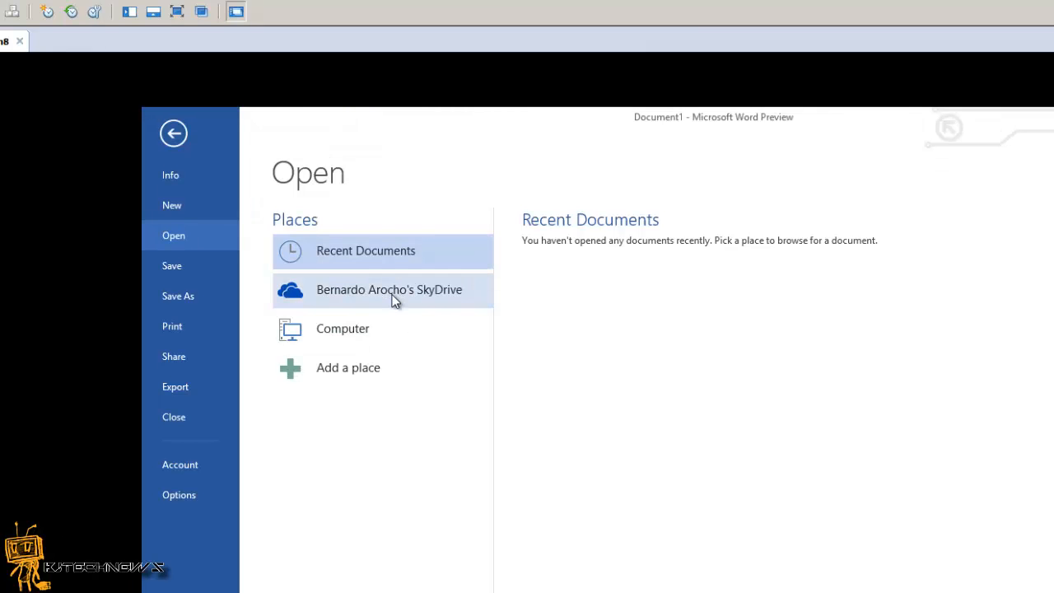
{"action": "left_click", "coordinate": [389, 289]}
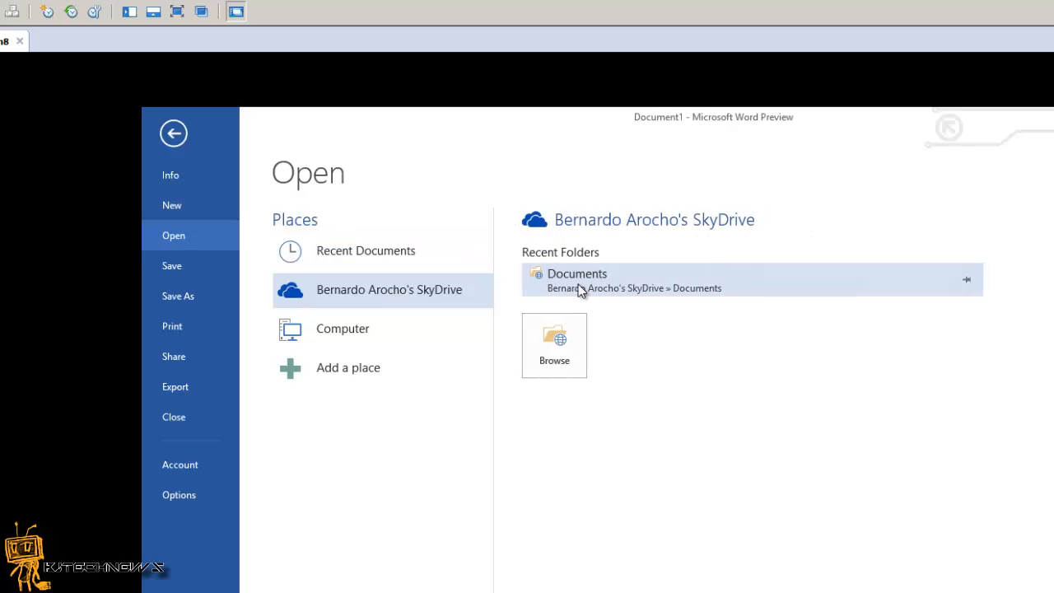
{"action": "mouse_move", "coordinate": [595, 294]}
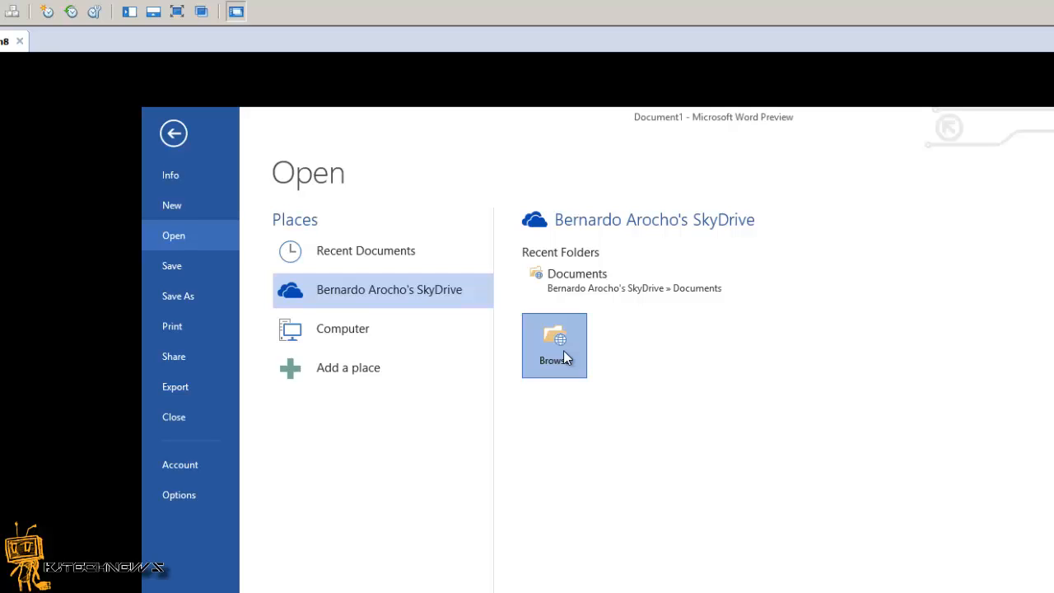
{"action": "mouse_move", "coordinate": [602, 350]}
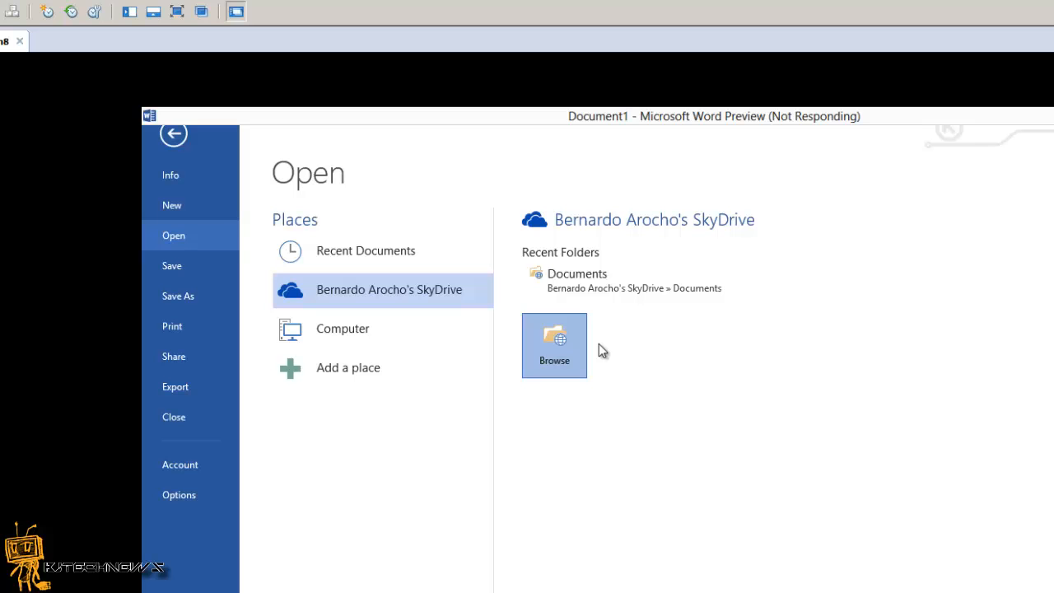
{"action": "mouse_move", "coordinate": [602, 350]}
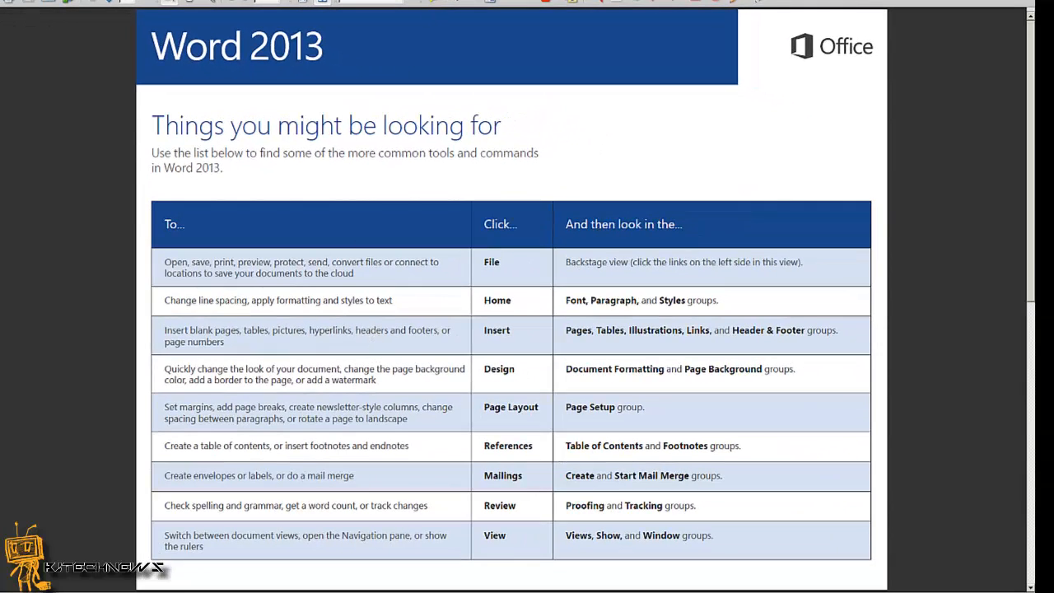
{"action": "mouse_move", "coordinate": [724, 8]}
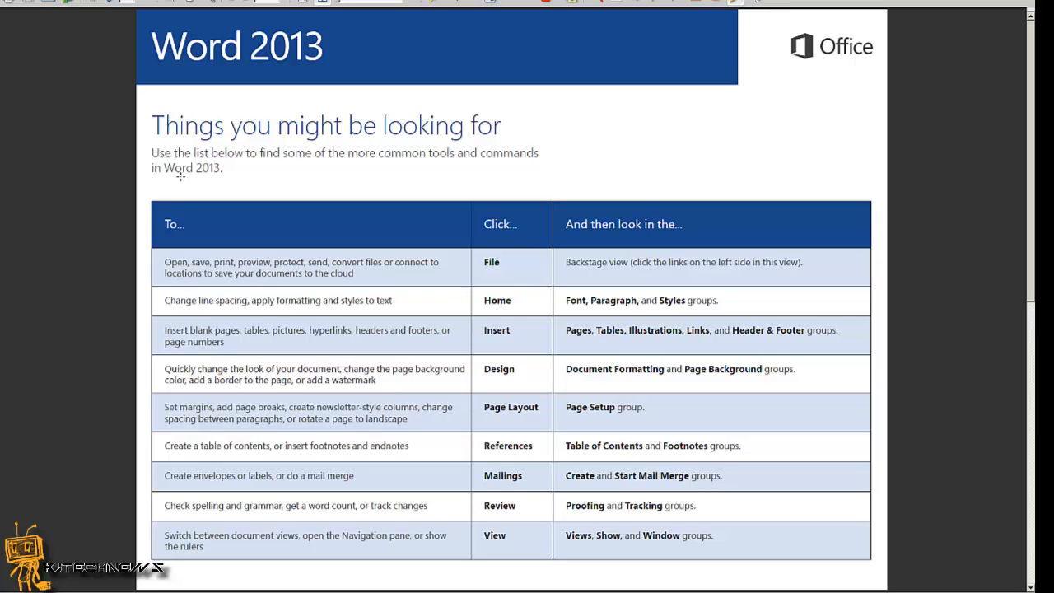
{"action": "mouse_move", "coordinate": [158, 263]}
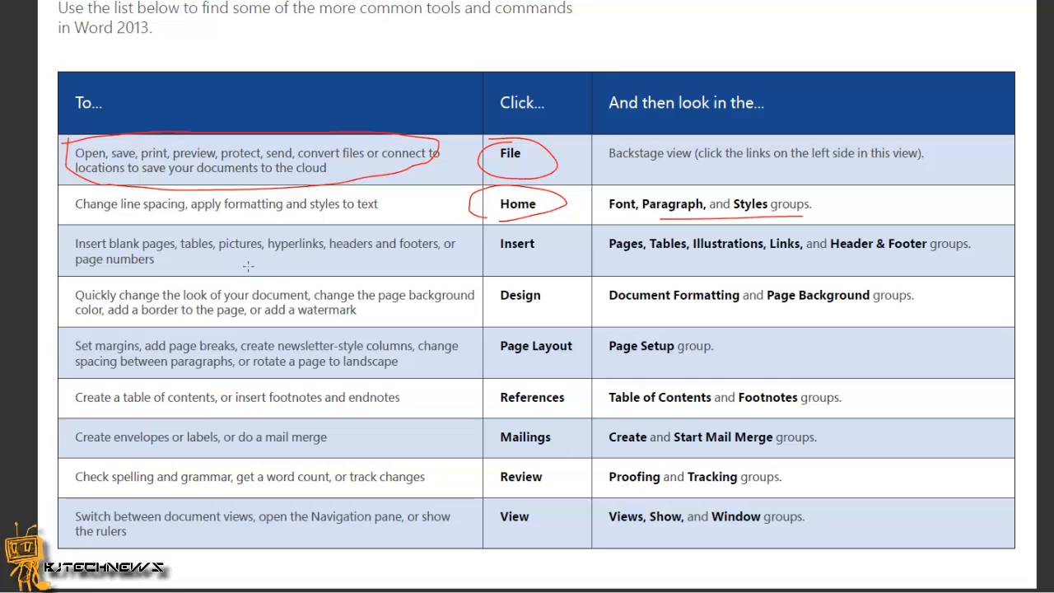
{"action": "mouse_move", "coordinate": [237, 263]}
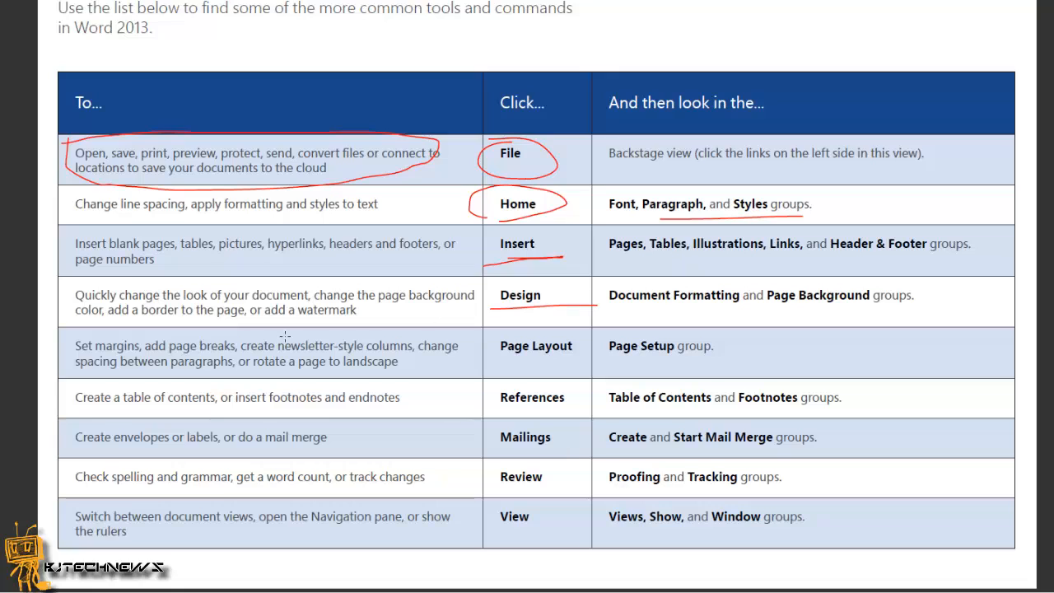
{"action": "mouse_move", "coordinate": [157, 352]}
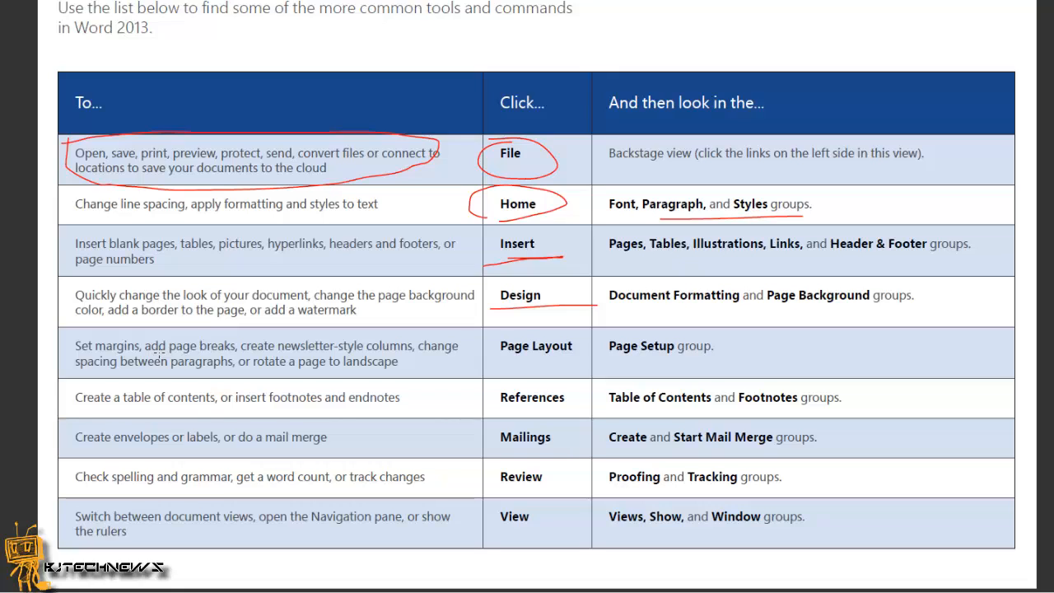
{"action": "mouse_move", "coordinate": [215, 376]}
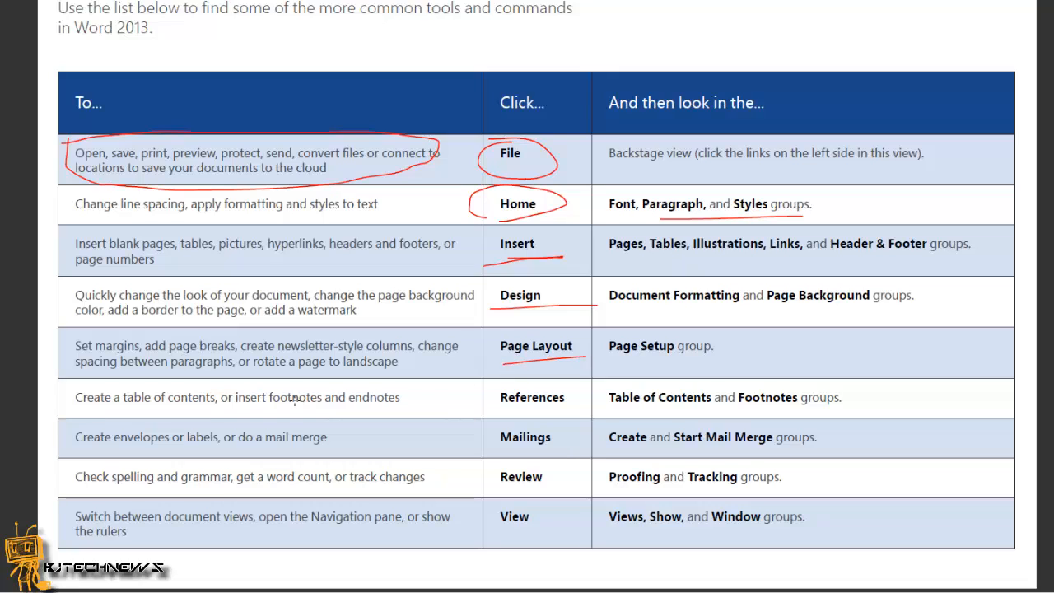
{"action": "mouse_move", "coordinate": [443, 409]}
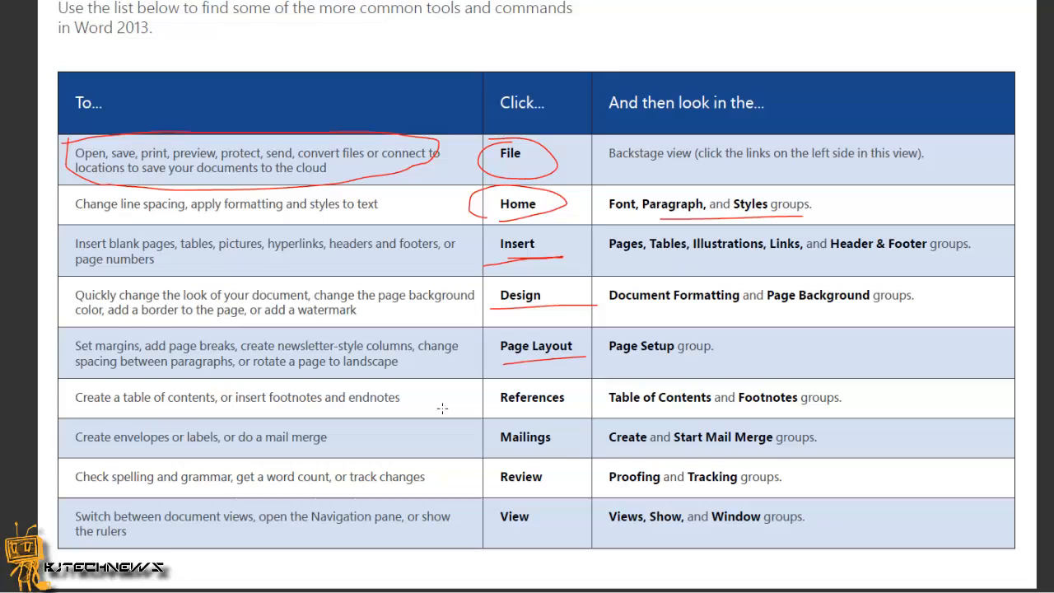
{"action": "mouse_move", "coordinate": [497, 408]}
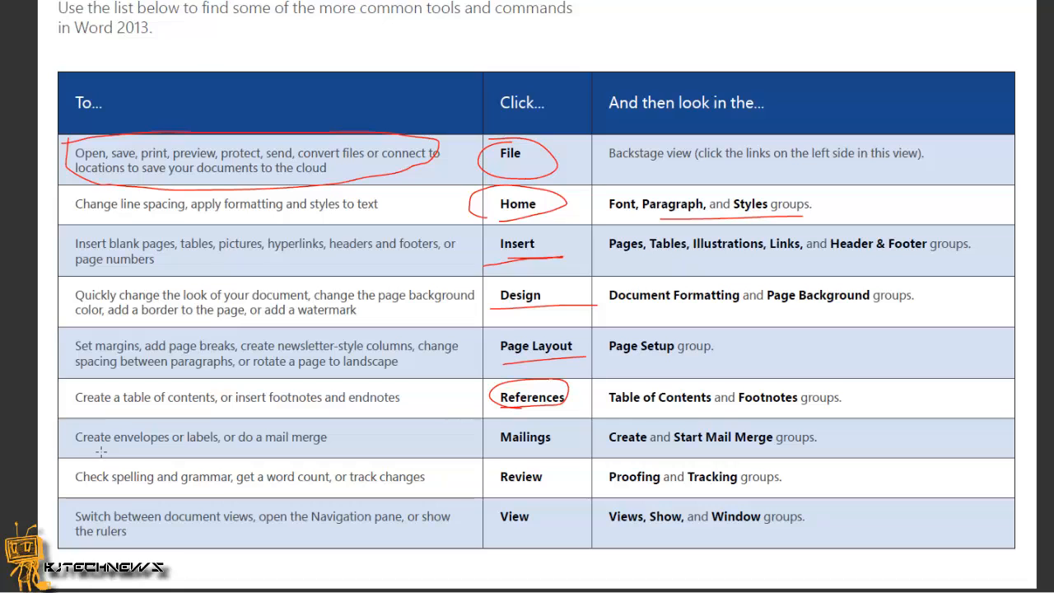
{"action": "mouse_move", "coordinate": [487, 451]}
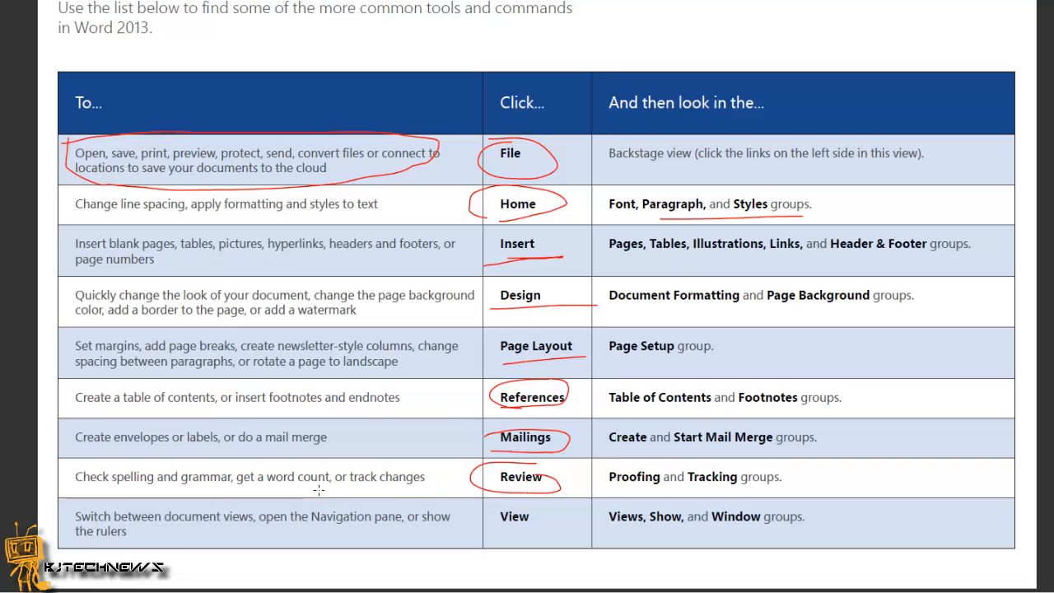
{"action": "mouse_move", "coordinate": [245, 529]}
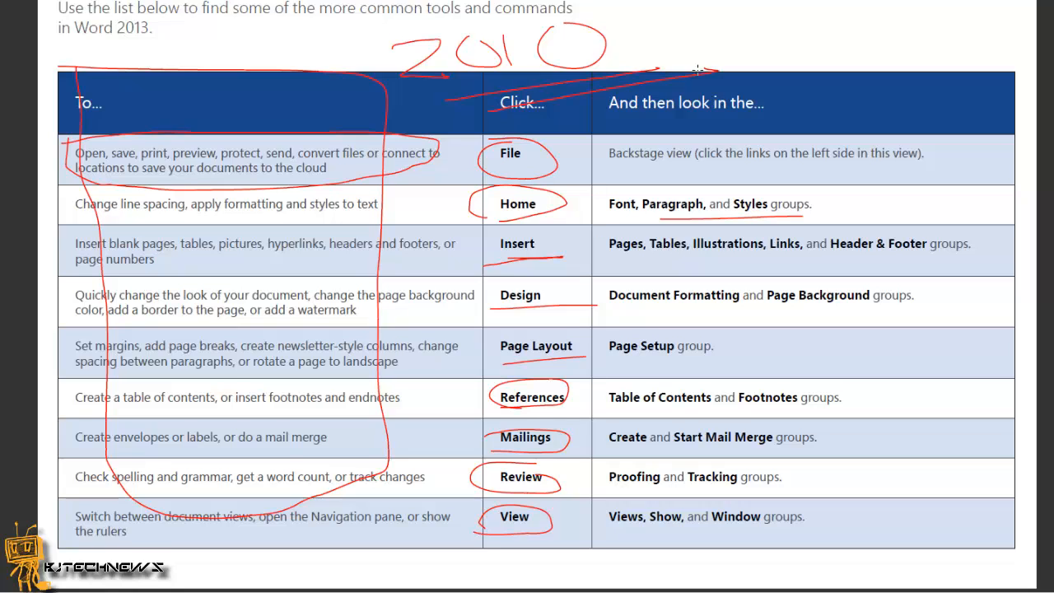
{"action": "mouse_move", "coordinate": [684, 86]}
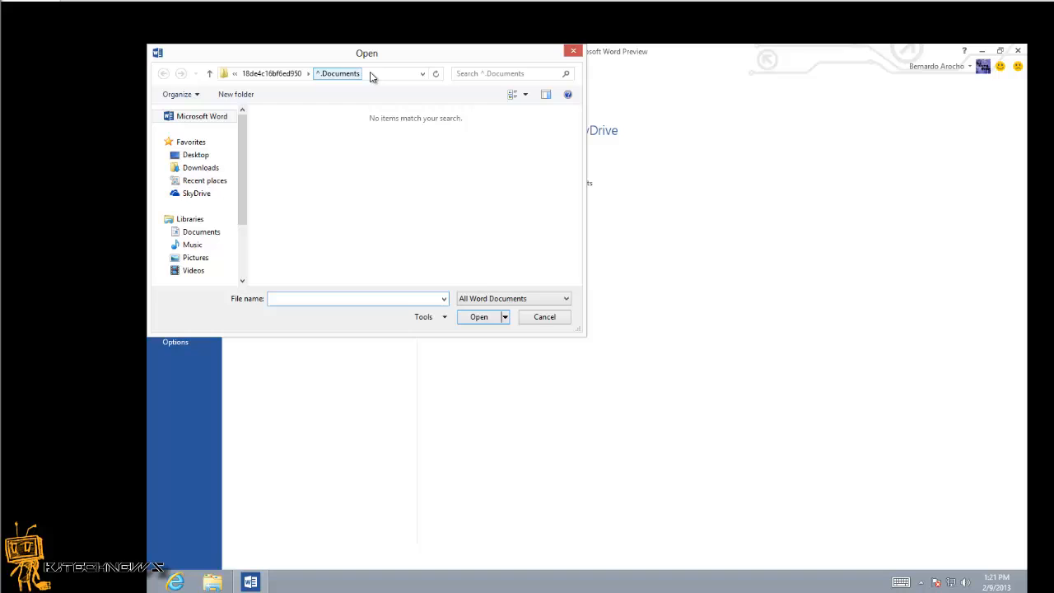
- Cancel the file browser, deselect the welcome sentence, and show Document1's Info page
{"action": "left_click", "coordinate": [545, 316]}
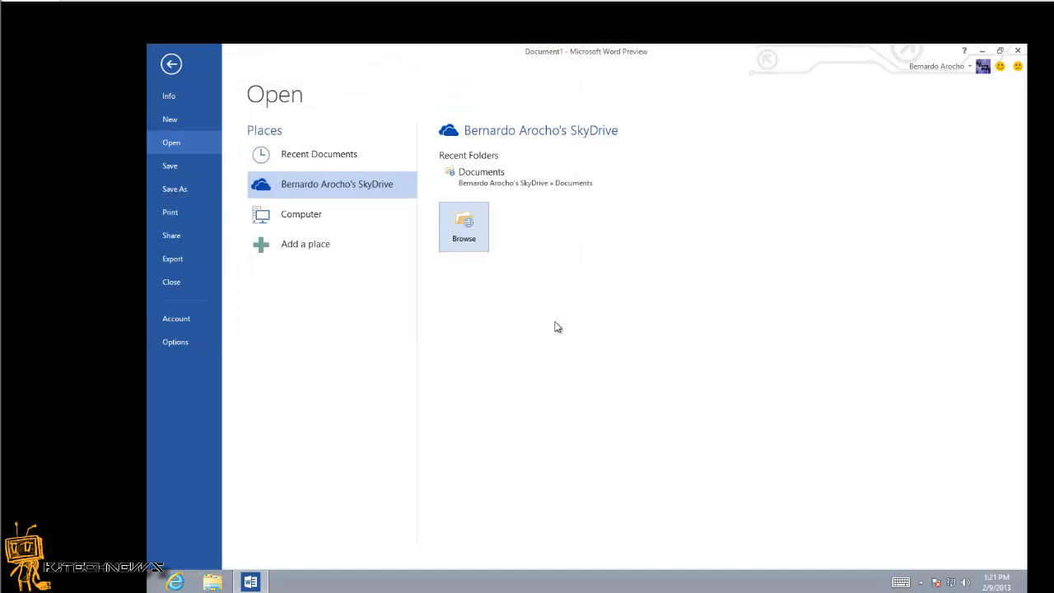
{"action": "left_click", "coordinate": [171, 64]}
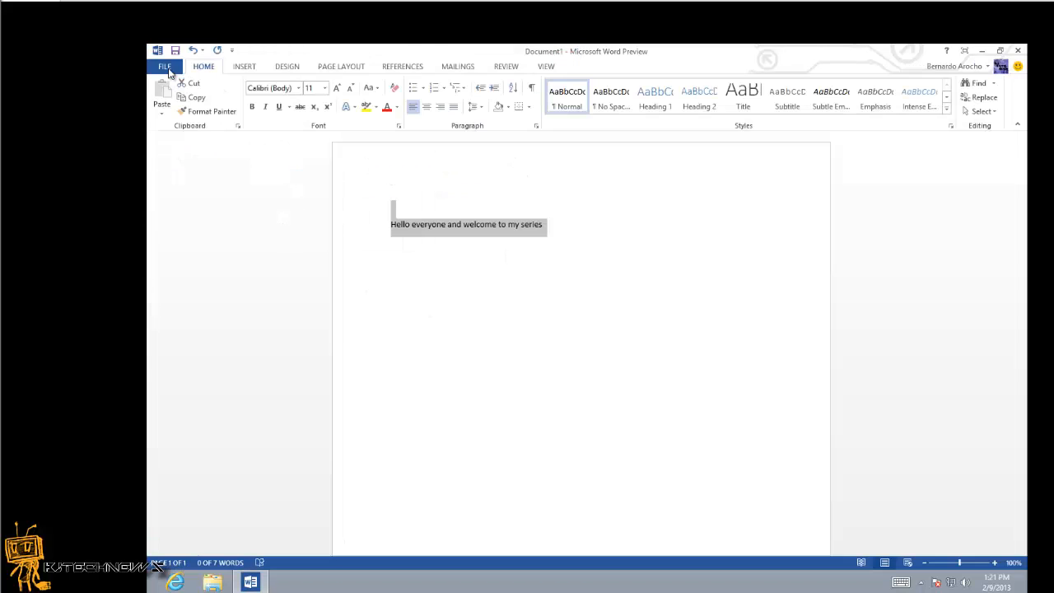
{"action": "left_click", "coordinate": [576, 231]}
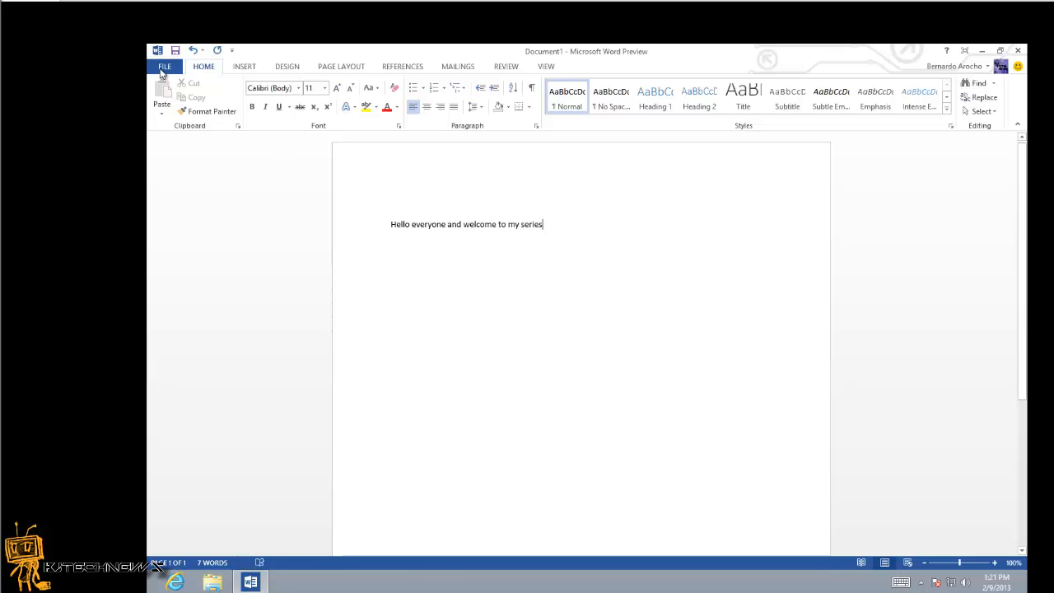
{"action": "left_click", "coordinate": [164, 66]}
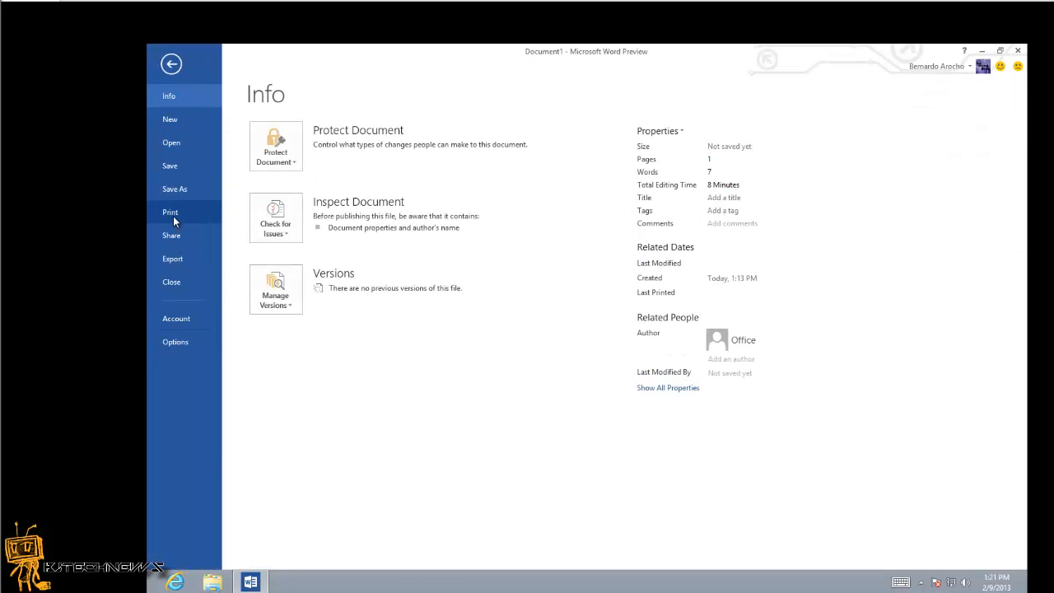
- Preview the welcome line on the Print page with Canon printer, portrait, Letter settings
{"action": "left_click", "coordinate": [171, 213]}
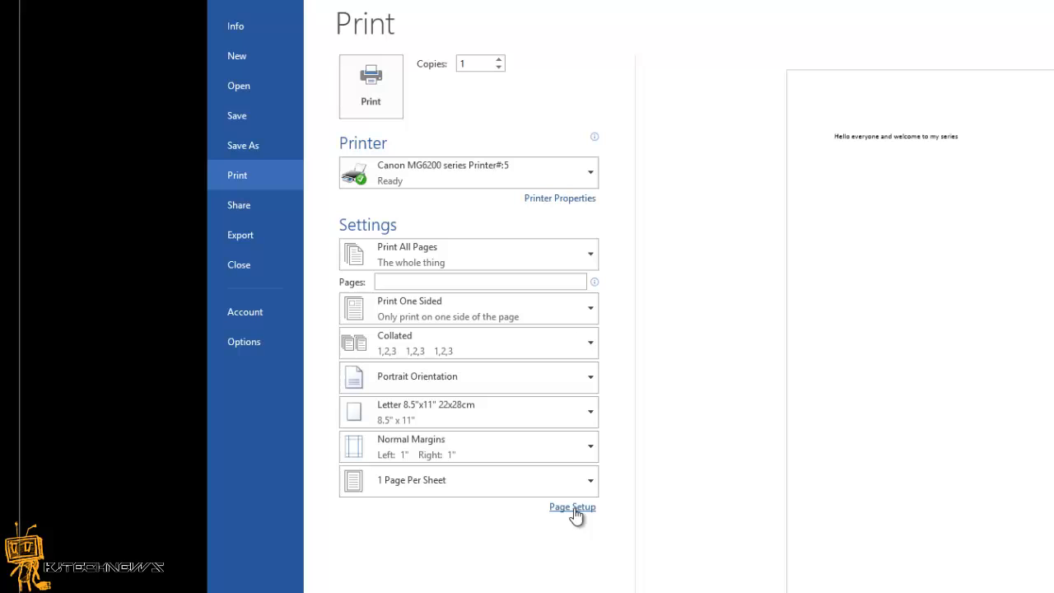
- Open and cancel Page Setup unchanged, leave the print page, and open Word Options
{"action": "left_click", "coordinate": [572, 507]}
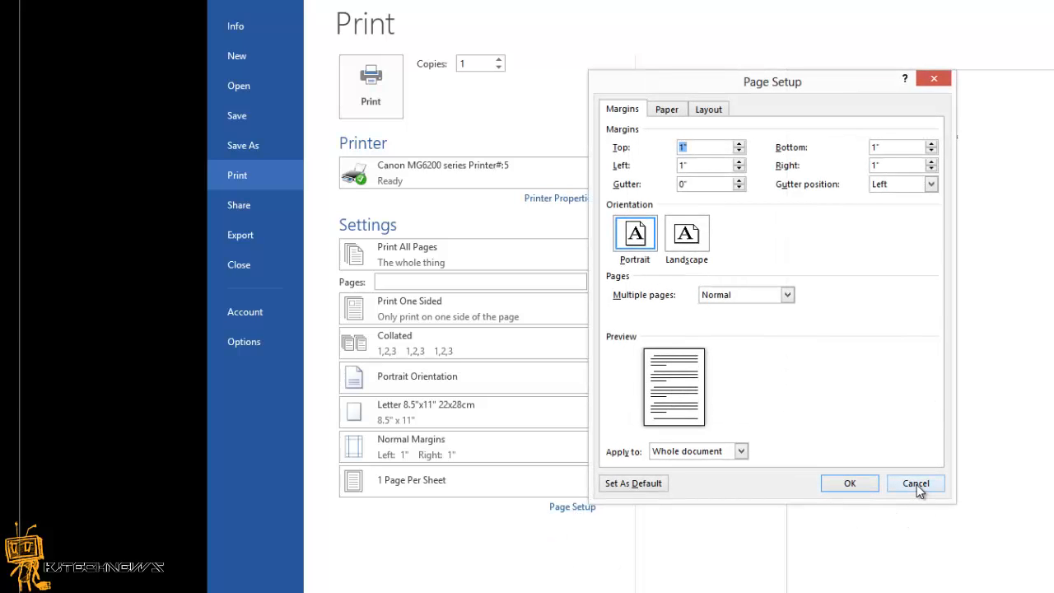
{"action": "left_click", "coordinate": [916, 483]}
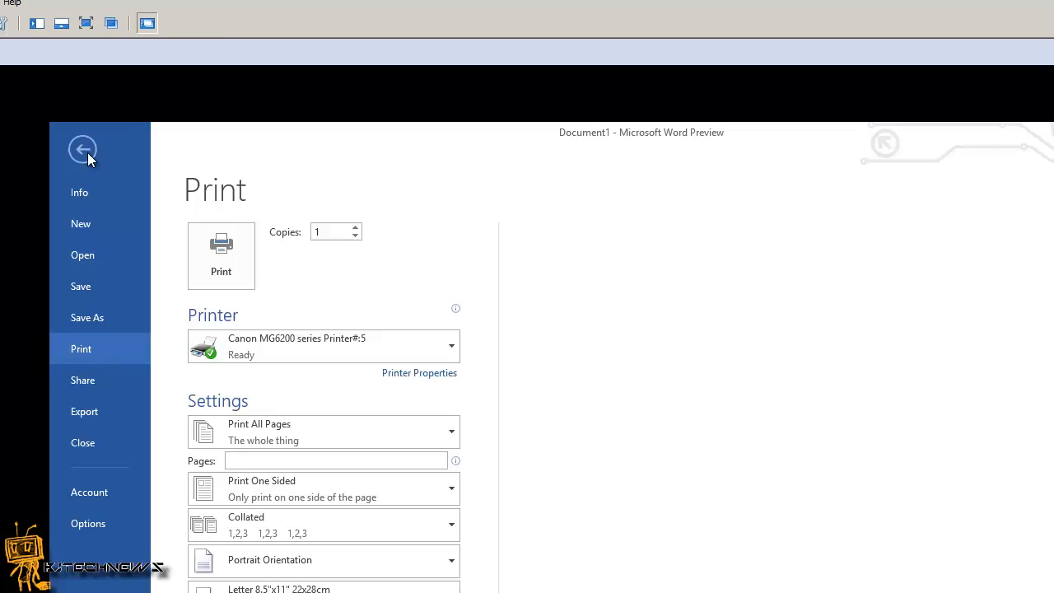
{"action": "left_click", "coordinate": [79, 192]}
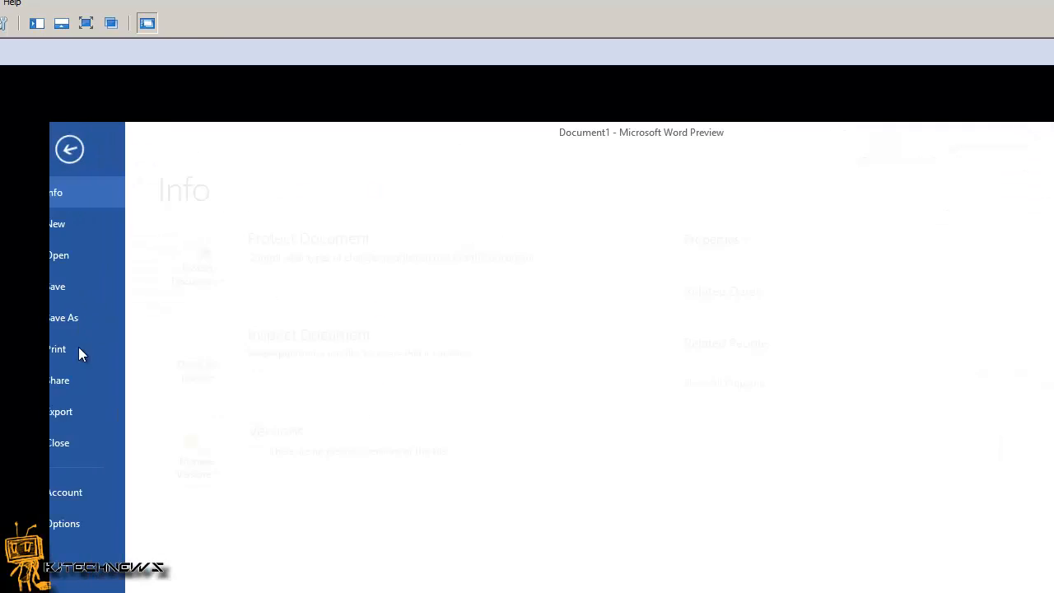
{"action": "left_click", "coordinate": [63, 523]}
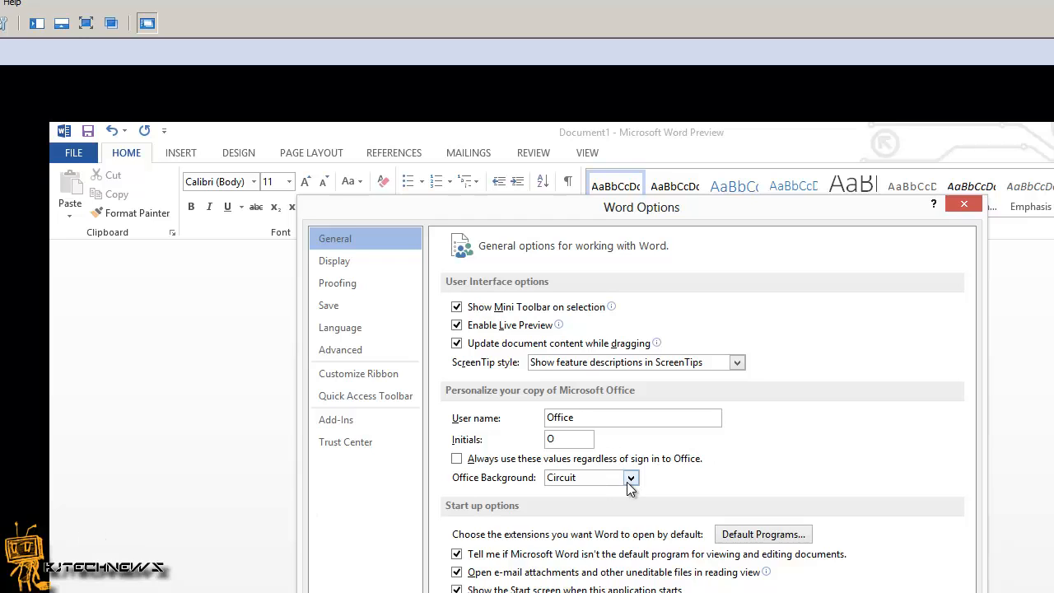
- Check the Office Background choices in Word Options, keeping it on Circuit
{"action": "left_click", "coordinate": [631, 478]}
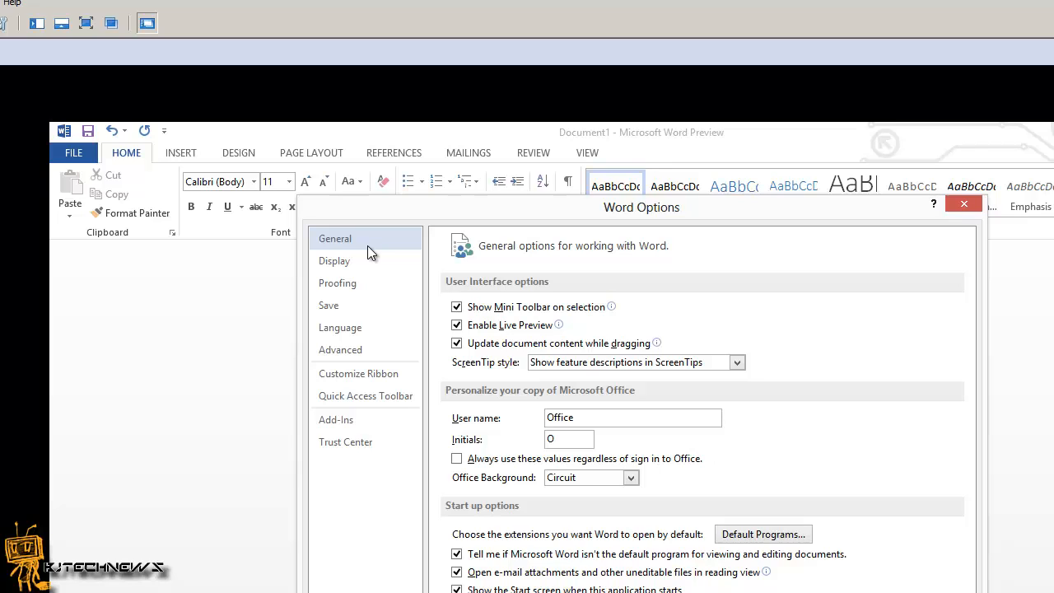
{"action": "mouse_move", "coordinate": [429, 519]}
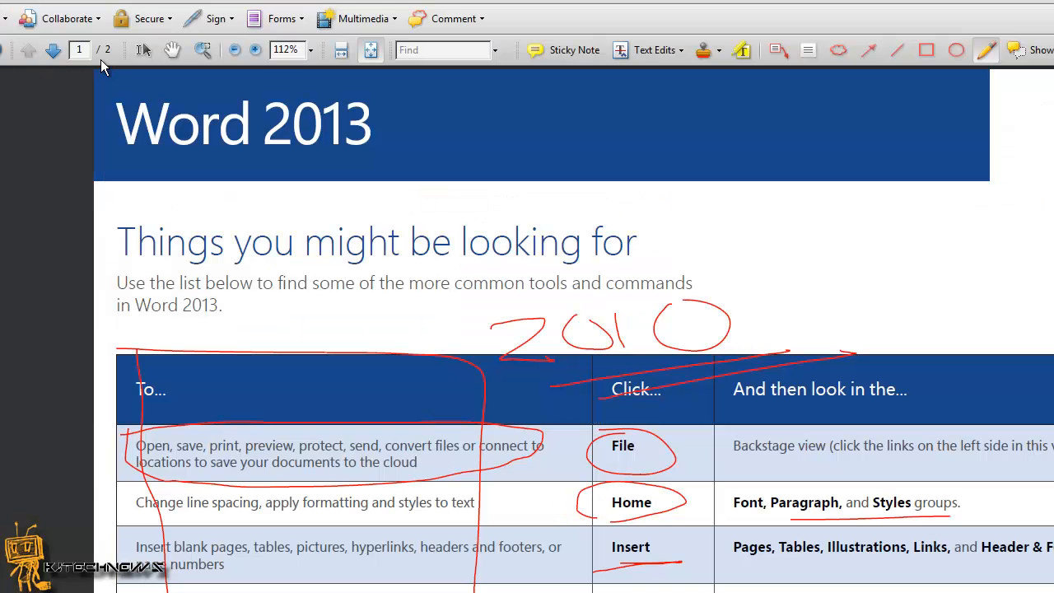
- Advance the Acrobat guide to page 2 and scroll down through its compatibility rows
{"action": "left_click", "coordinate": [53, 51]}
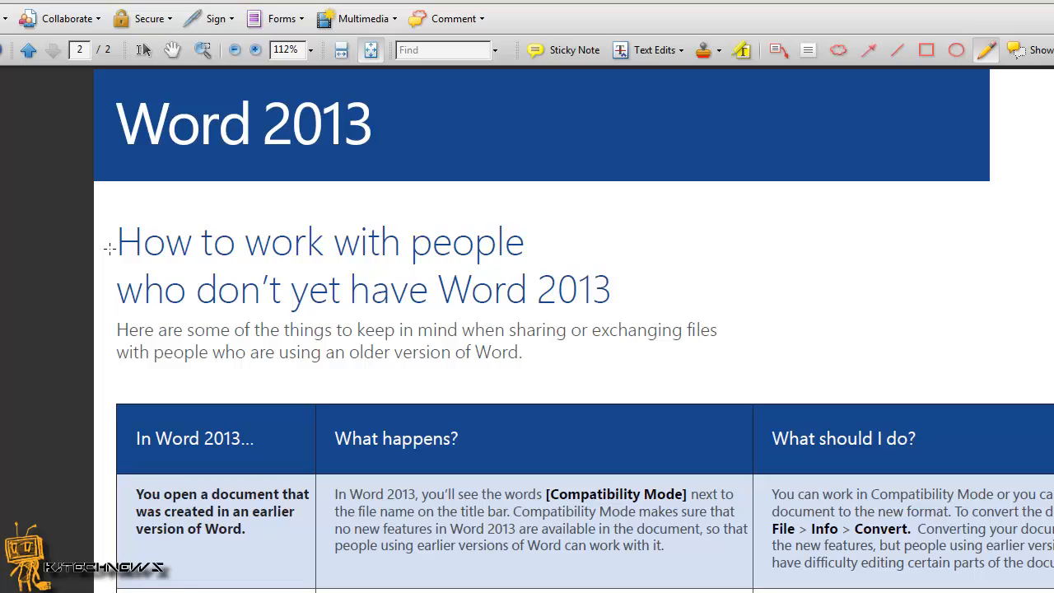
{"action": "scroll", "scroll_direction": "down", "scroll_amount": 3}
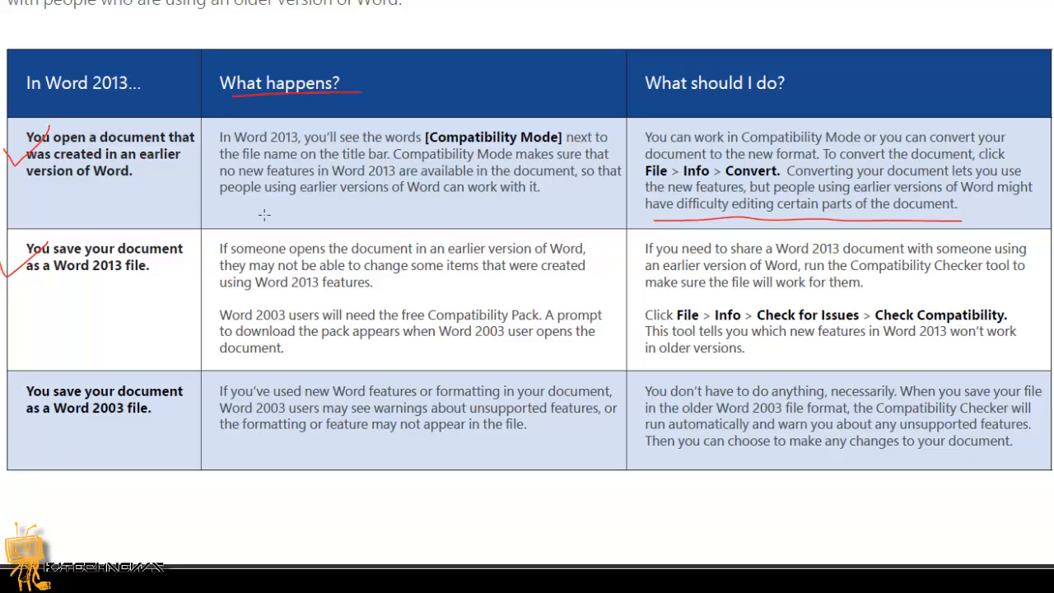
{"action": "mouse_move", "coordinate": [501, 262]}
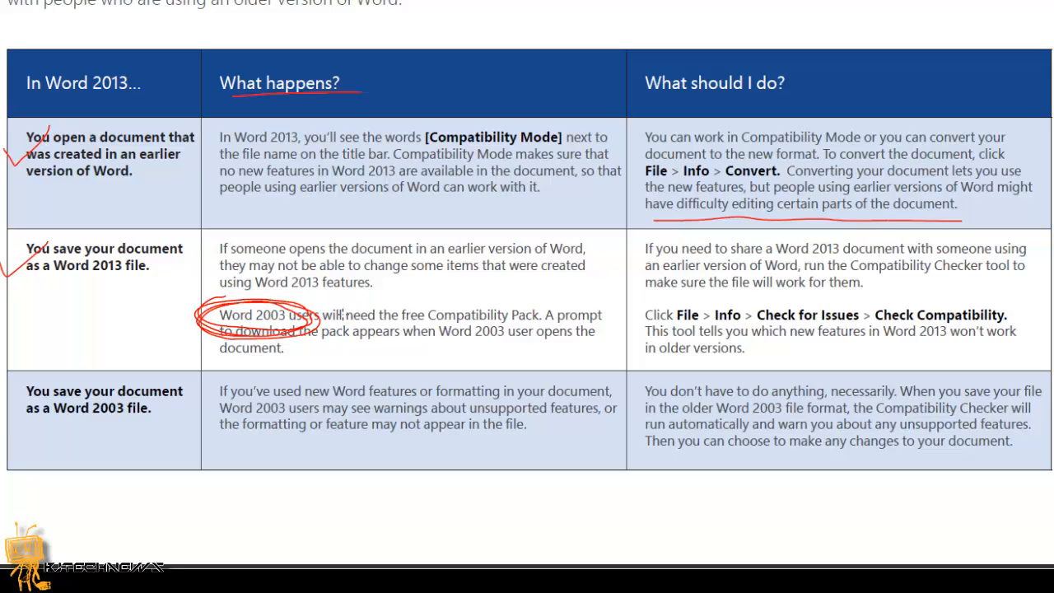
{"action": "mouse_move", "coordinate": [669, 257]}
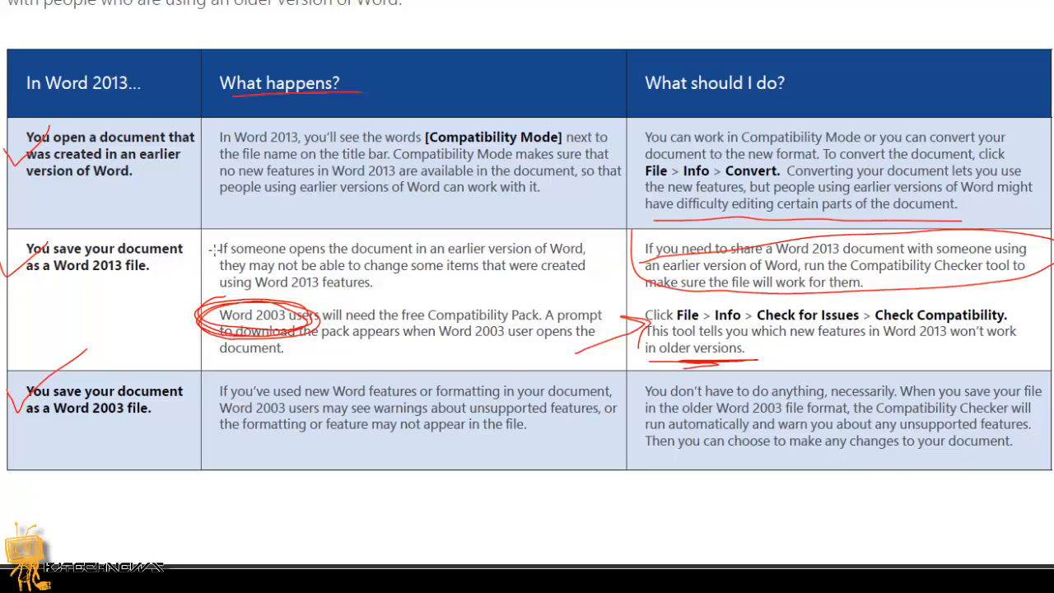
{"action": "mouse_move", "coordinate": [244, 377]}
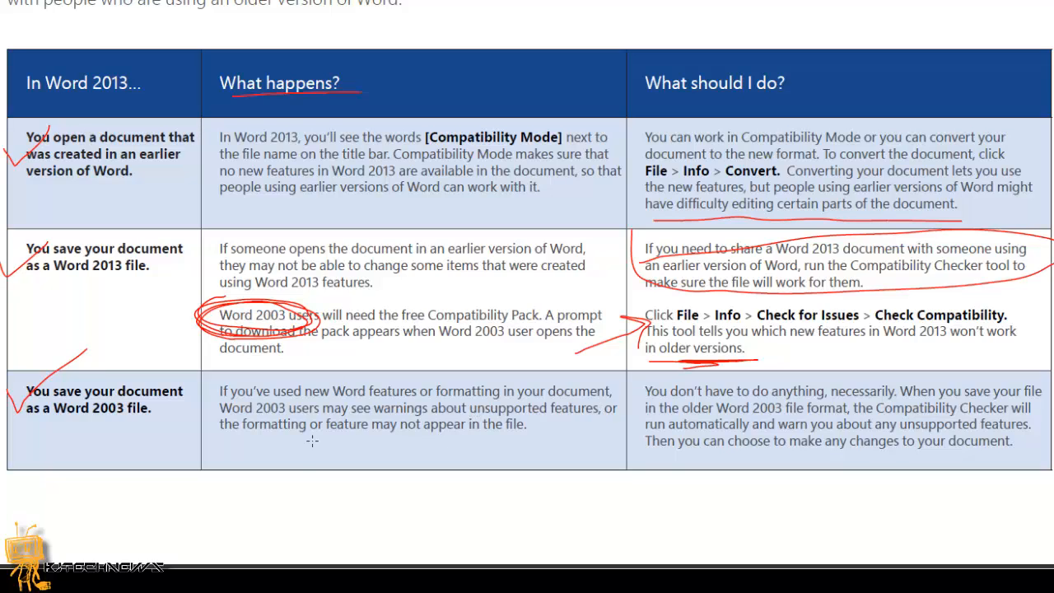
{"action": "mouse_move", "coordinate": [504, 431]}
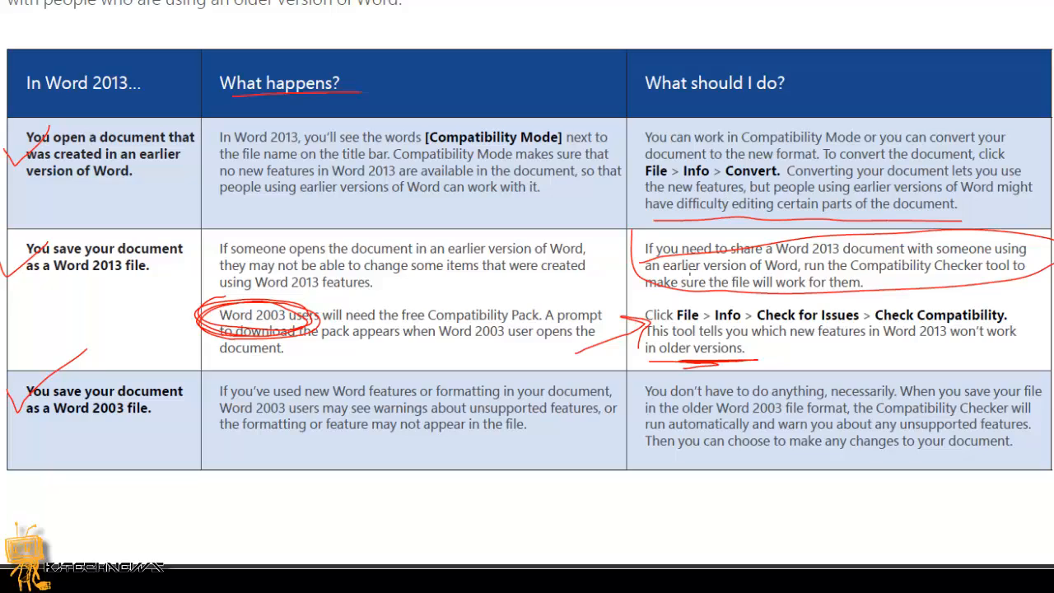
{"action": "mouse_move", "coordinate": [665, 306]}
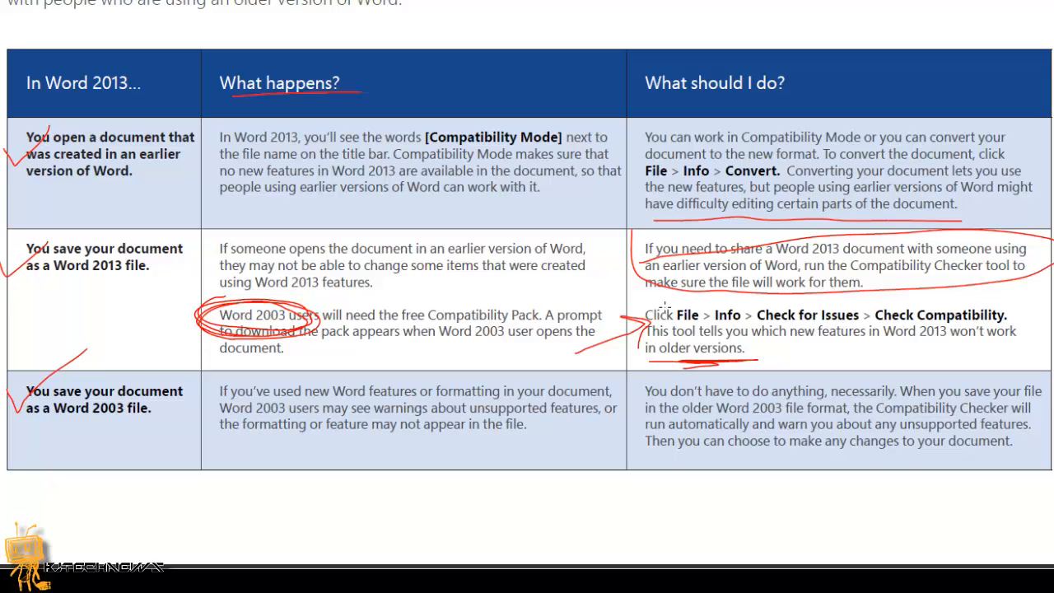